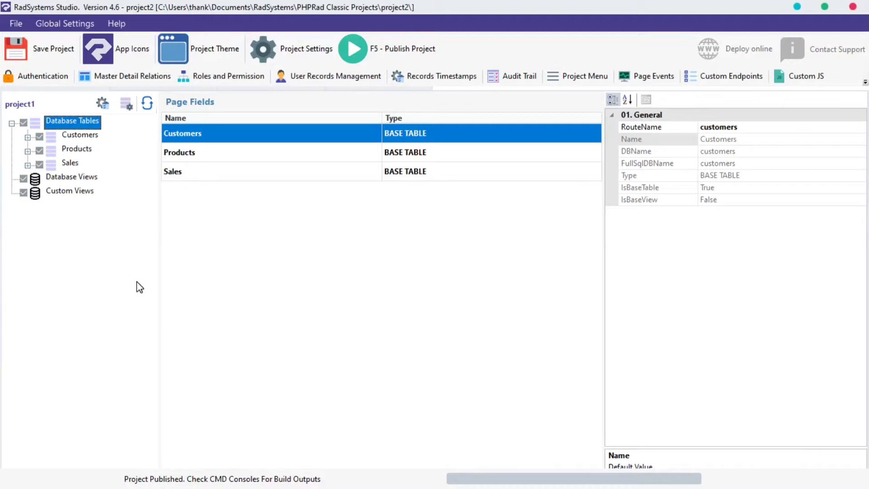
mouse_move(416, 12)
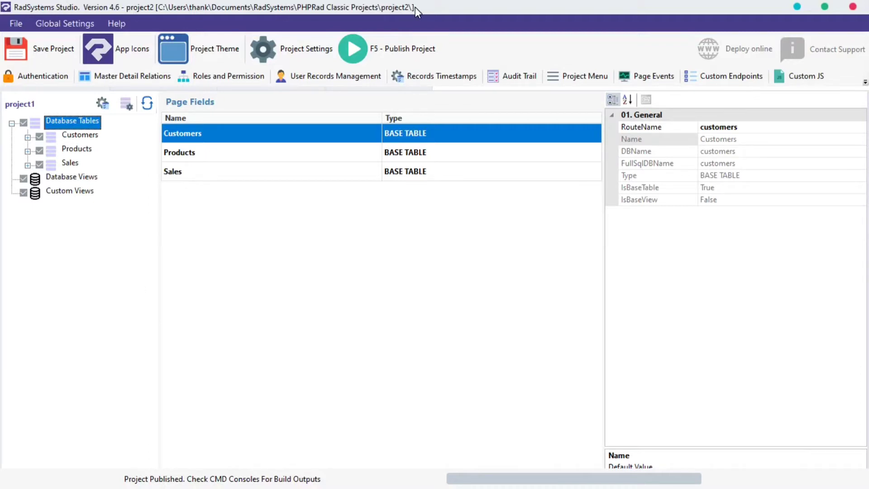
mouse_move(219, 141)
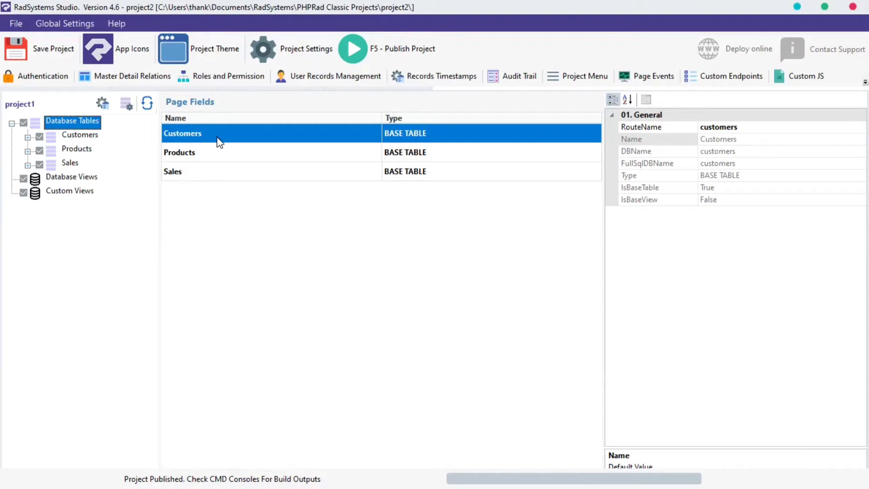
mouse_move(229, 179)
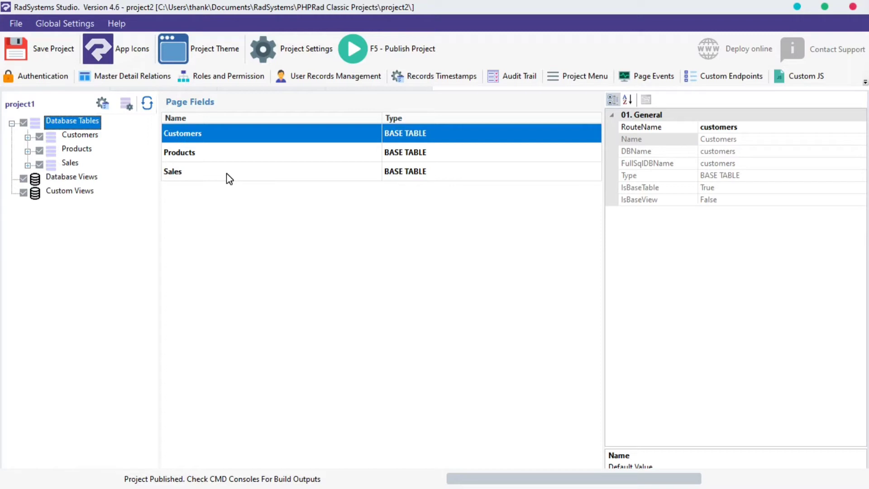
mouse_move(120, 212)
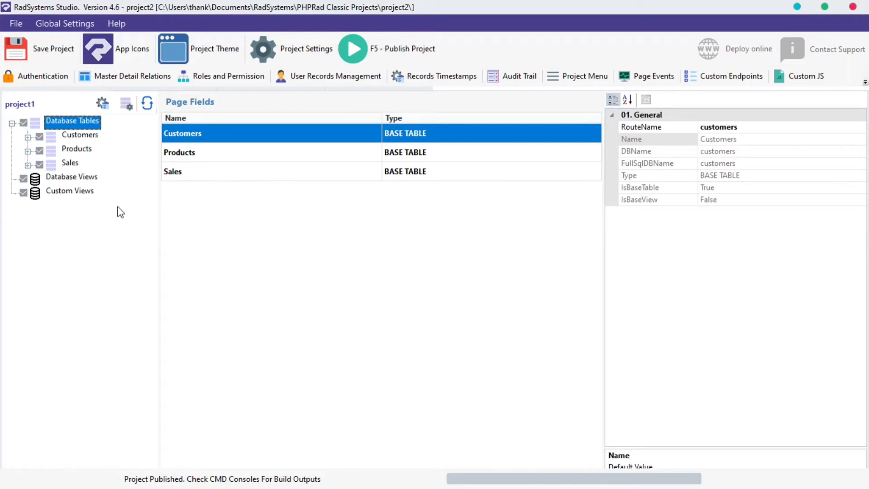
mouse_move(92, 133)
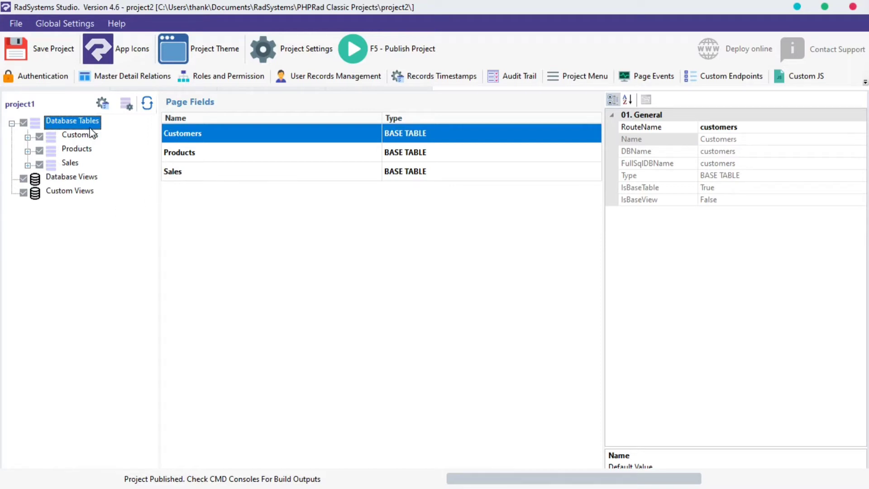
mouse_move(74, 162)
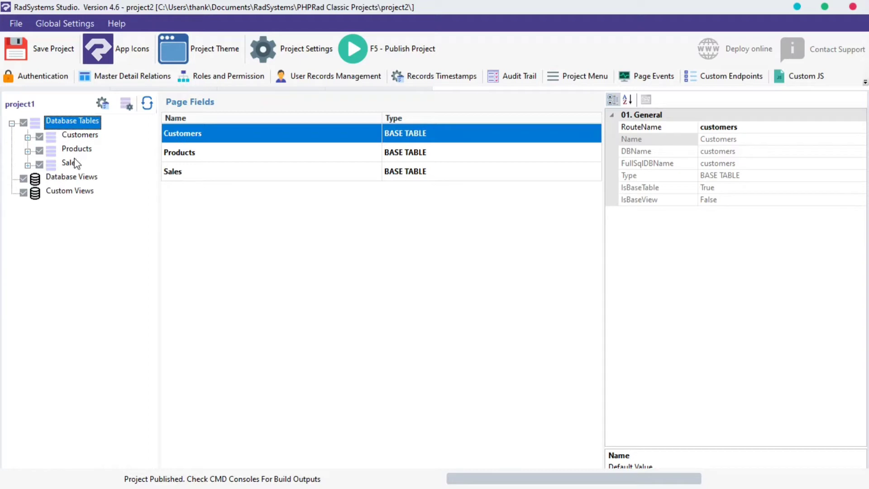
mouse_move(70, 168)
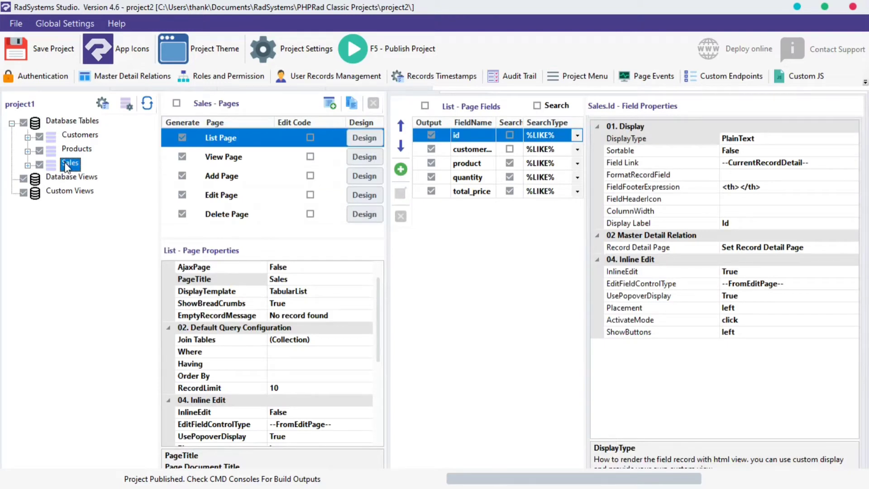
mouse_move(247, 162)
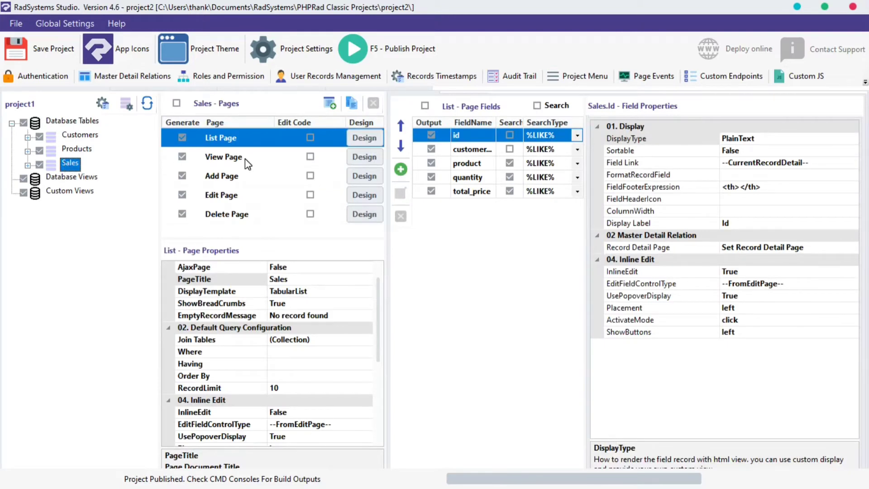
Step: Bring up the field settings of the Sales table's Add page
click(221, 175)
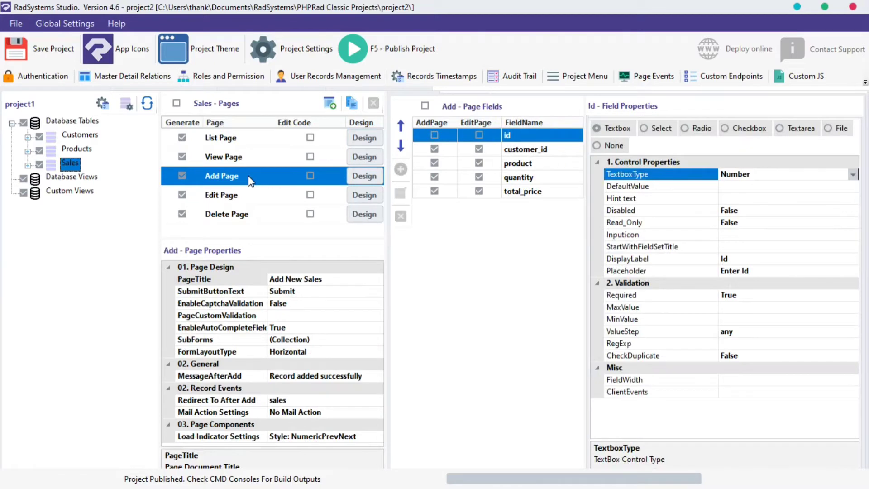
mouse_move(520, 162)
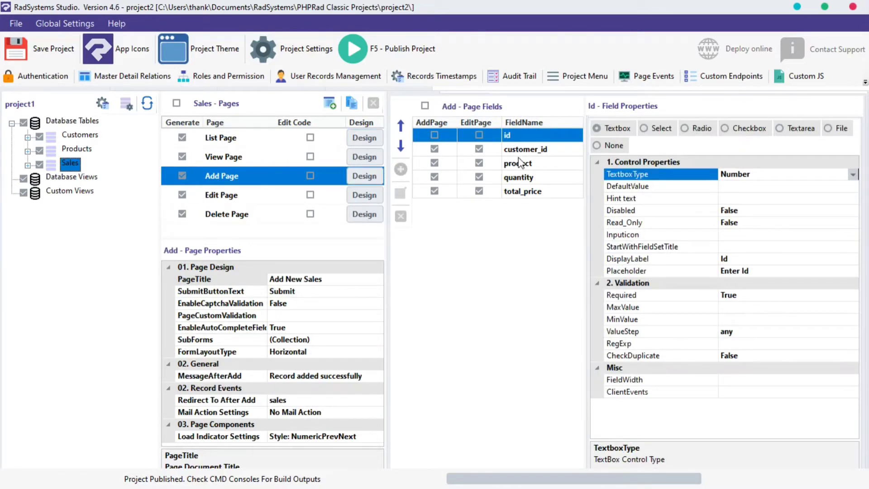
mouse_move(525, 160)
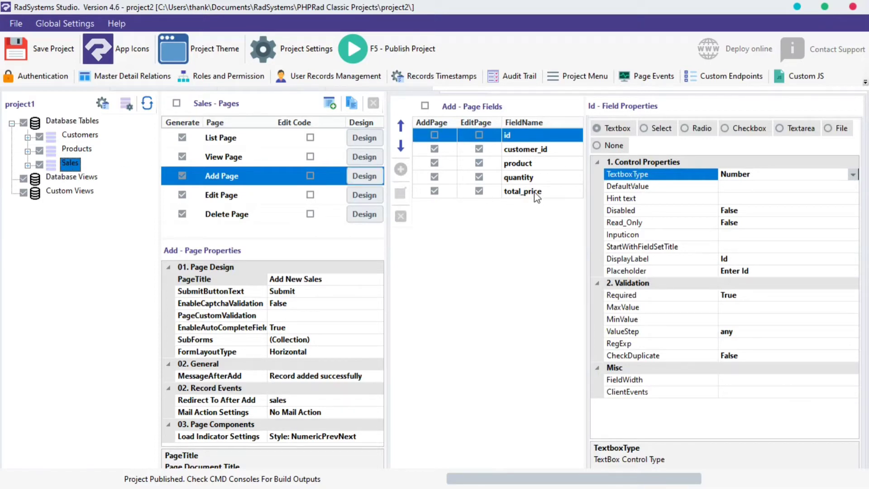
Step: Show total_price's field properties and inspect its MaxLength validation setting
click(522, 191)
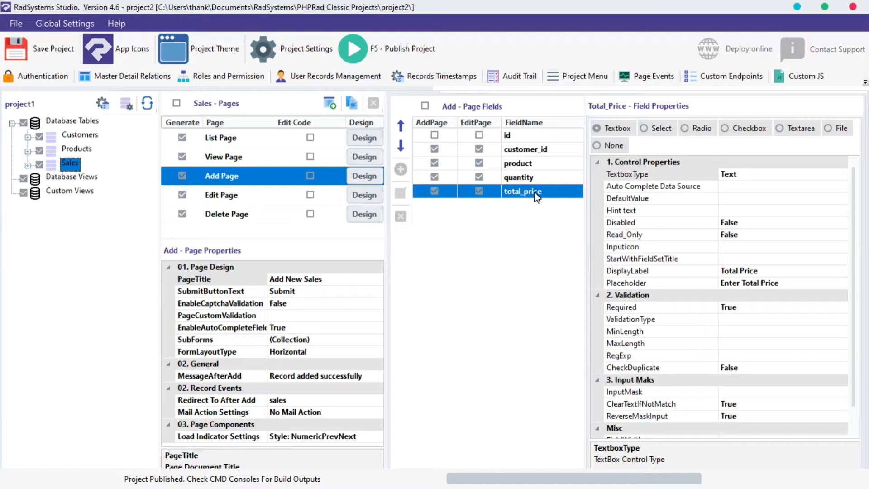
mouse_move(641, 107)
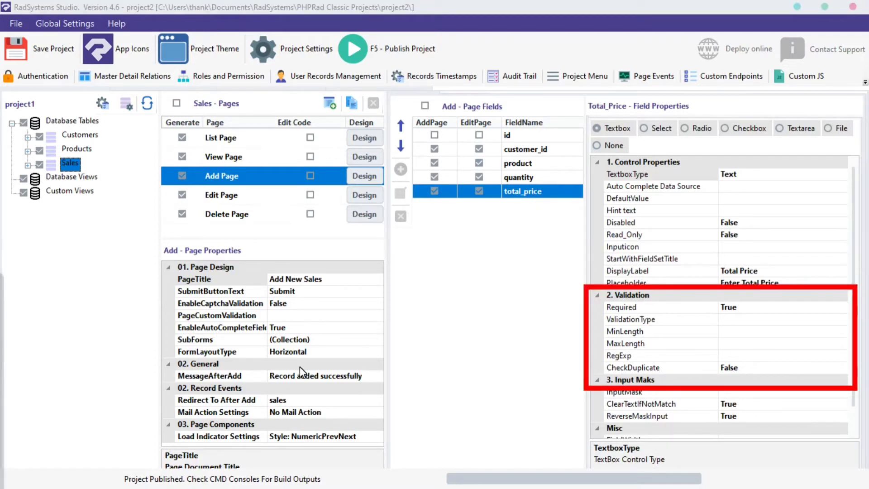
mouse_move(682, 320)
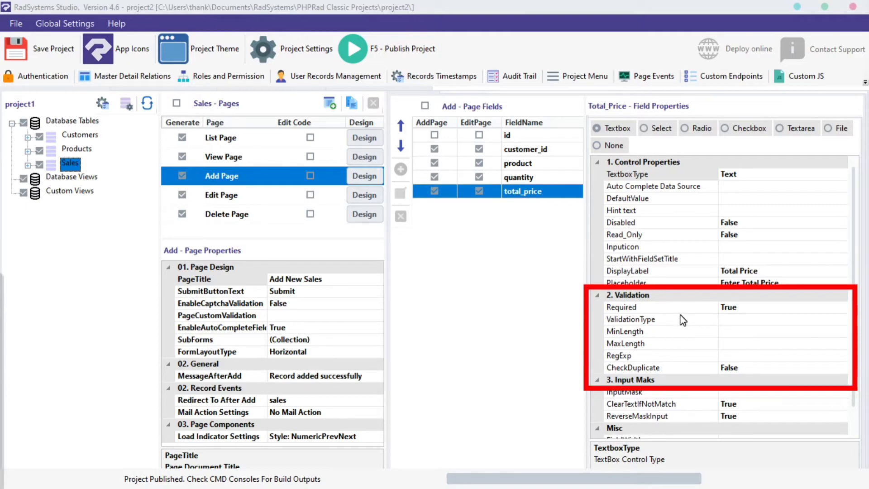
click(625, 331)
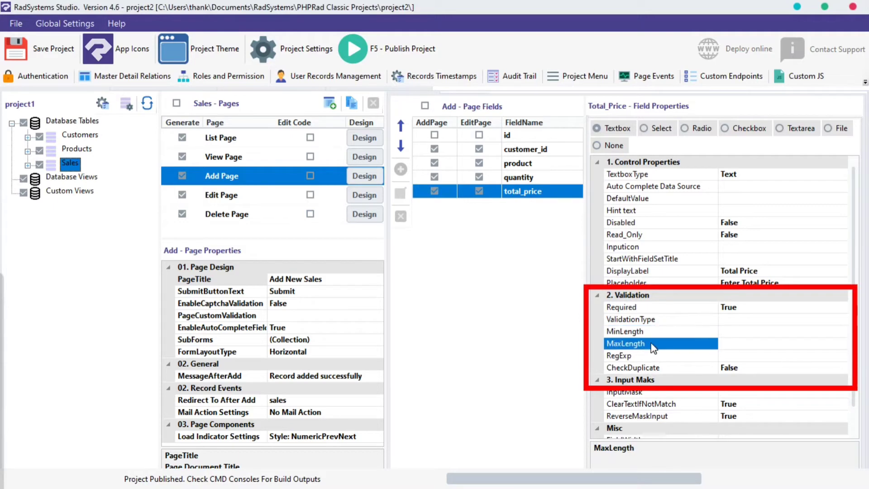
mouse_move(648, 346)
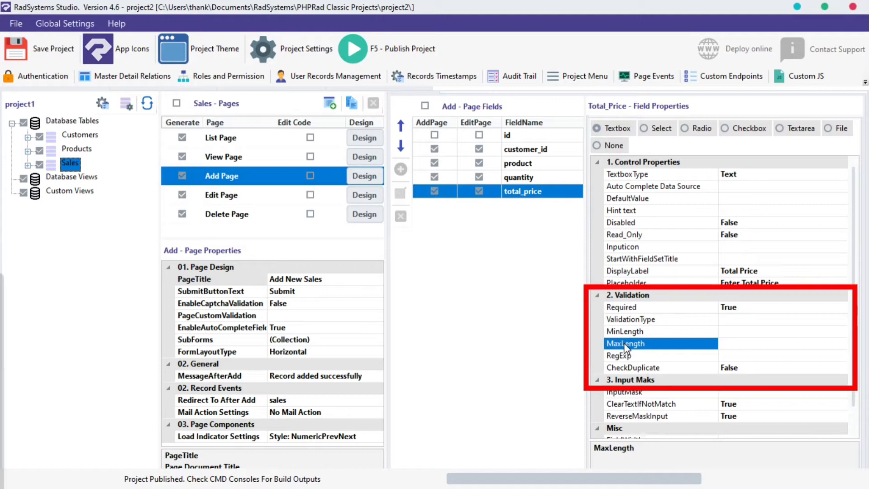
mouse_move(621, 182)
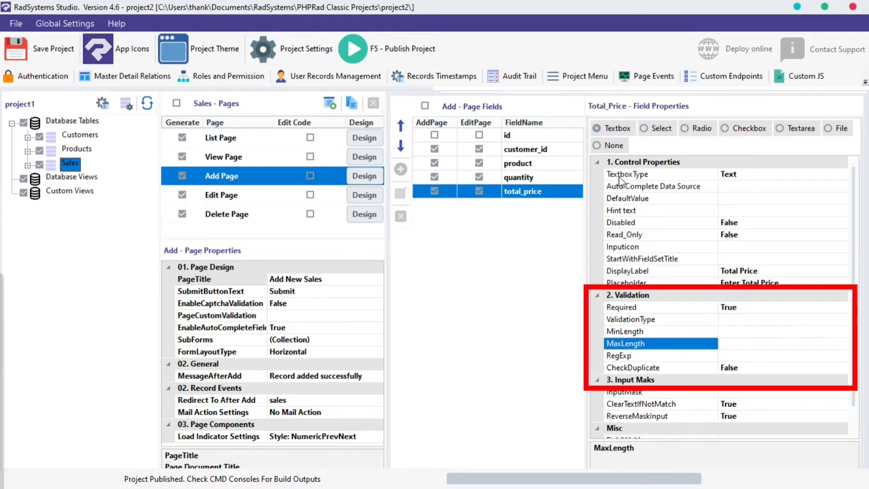
mouse_move(731, 183)
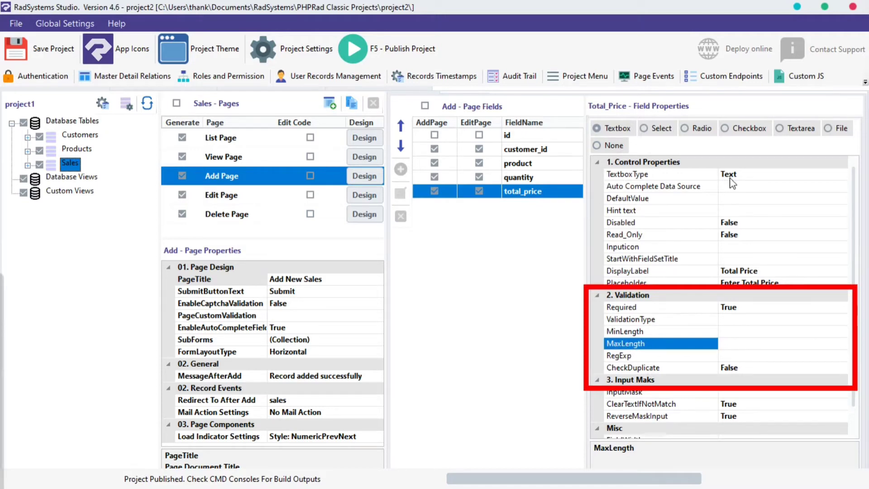
mouse_move(738, 179)
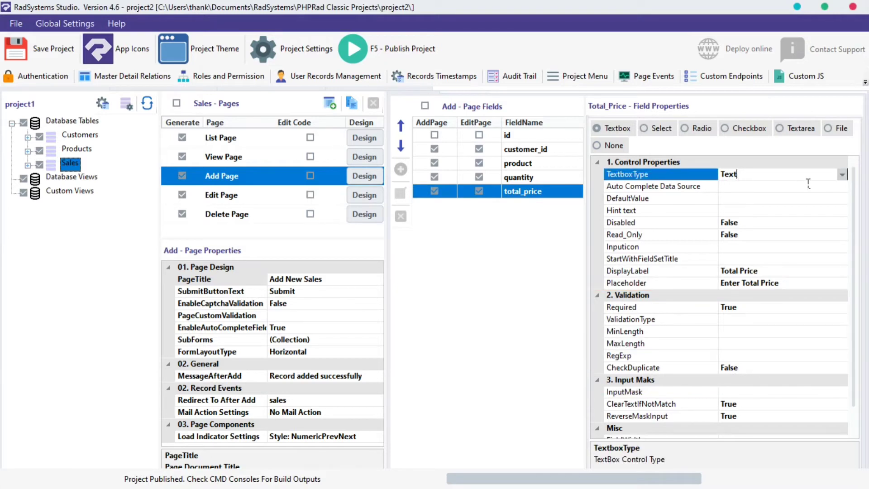
Step: Try total_price as a Number input, then revert it to a Text input
click(841, 174)
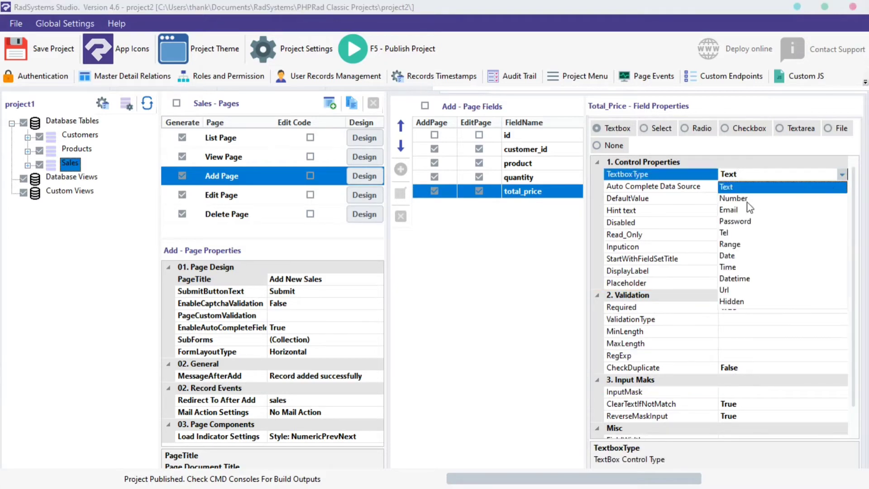
click(733, 198)
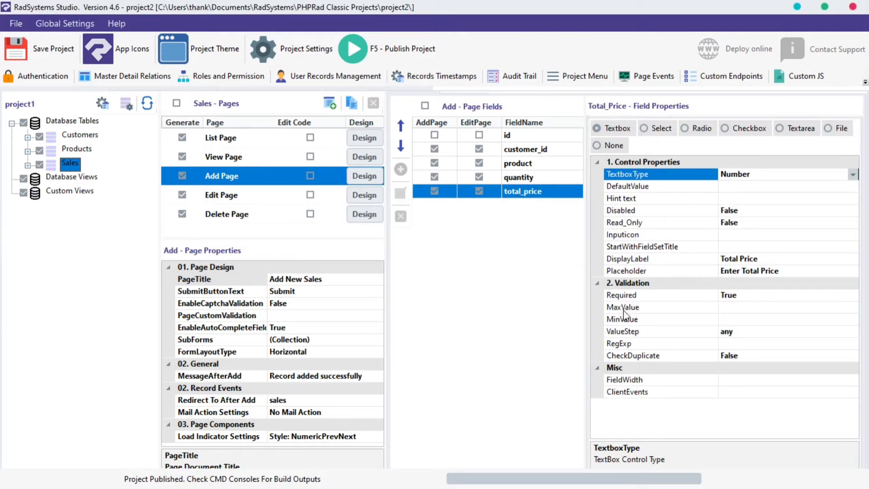
mouse_move(650, 325)
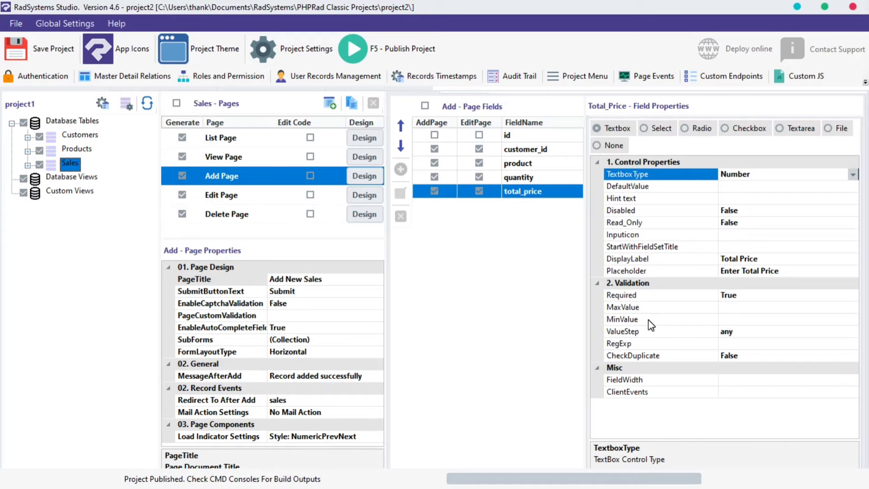
click(853, 174)
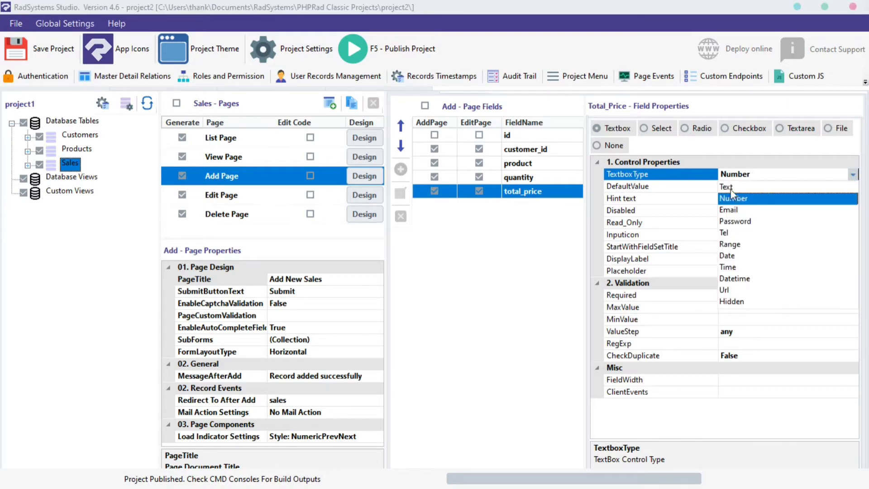
click(732, 186)
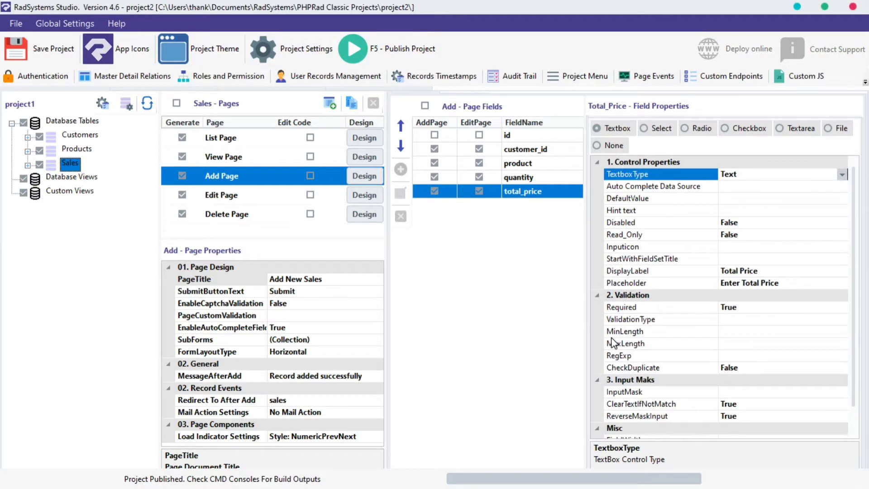
mouse_move(625, 348)
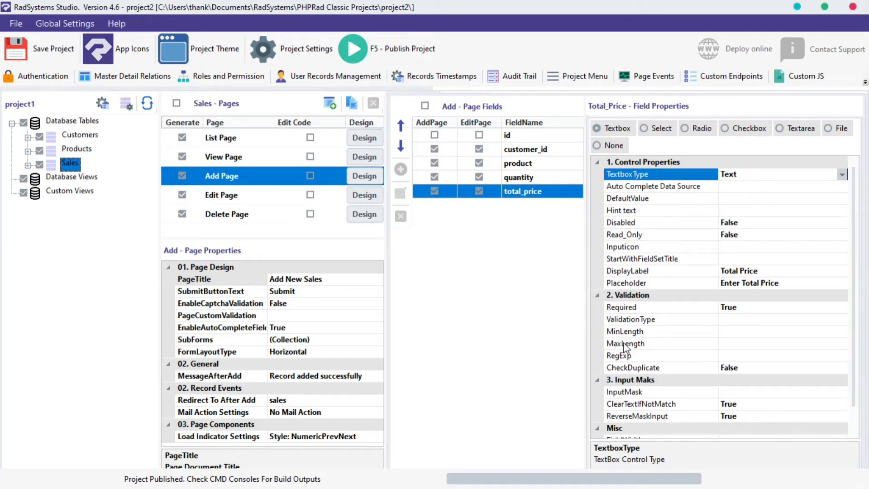
mouse_move(647, 352)
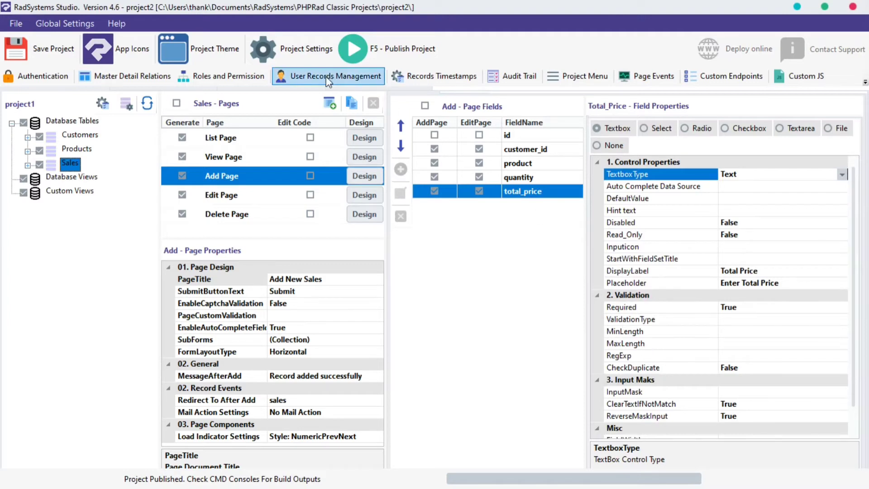
Step: Publish the project and bring up the published web app
click(352, 49)
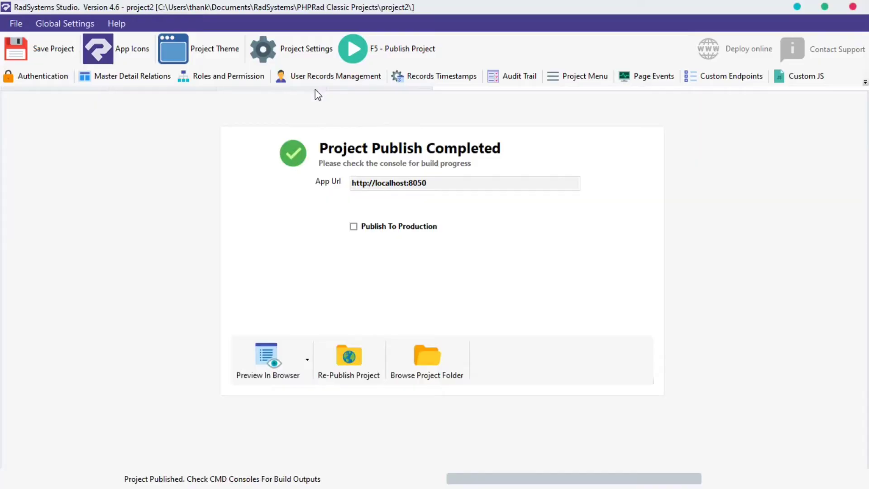
click(265, 355)
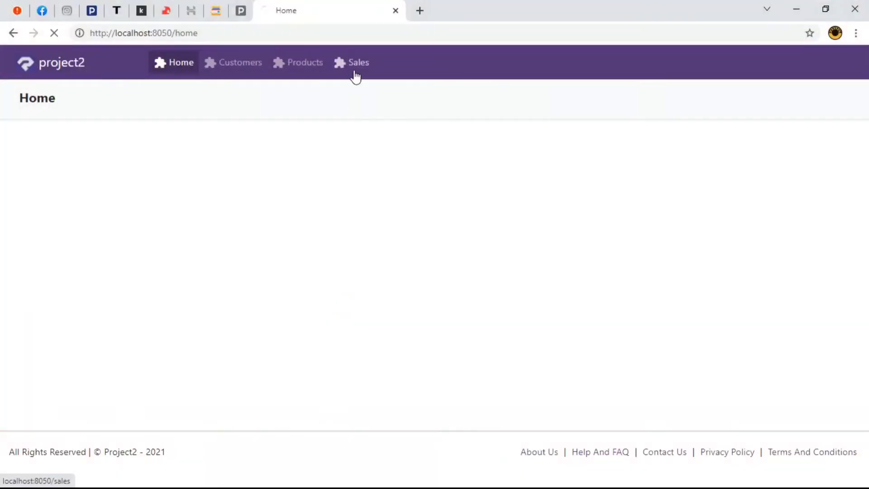
Step: Add a new sale with product keyboard and a very long mixed text total price
click(359, 62)
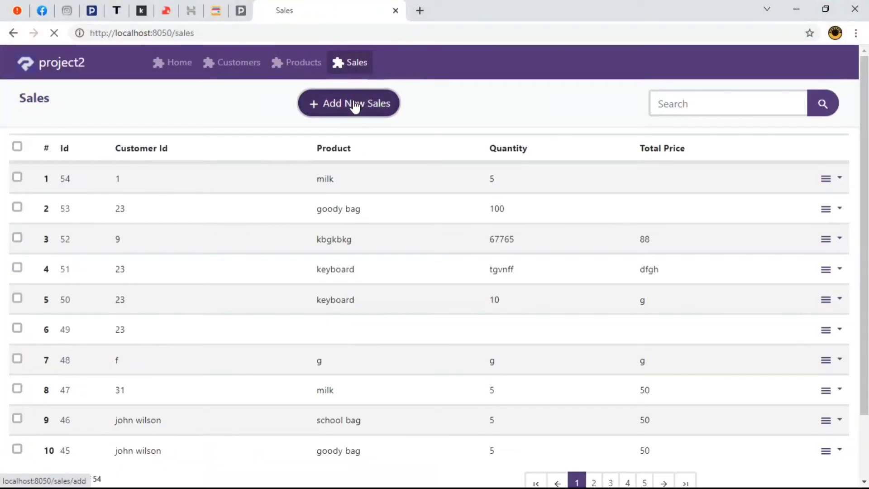
click(348, 103)
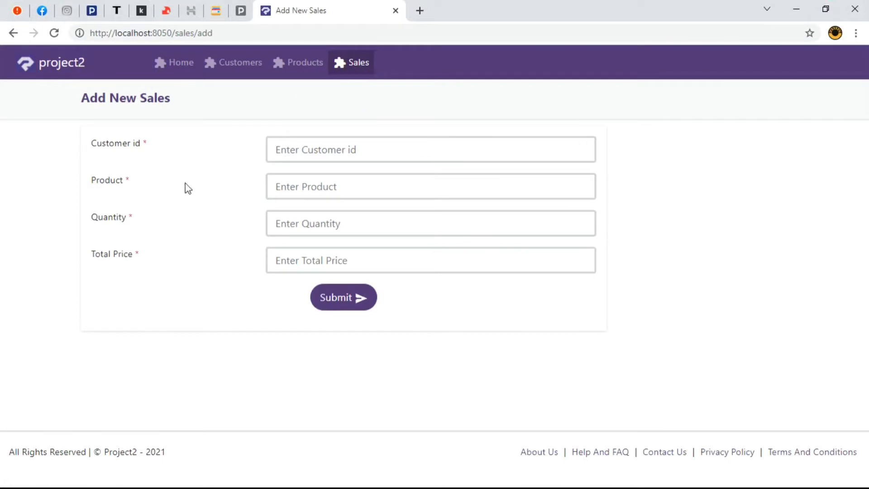
mouse_move(169, 182)
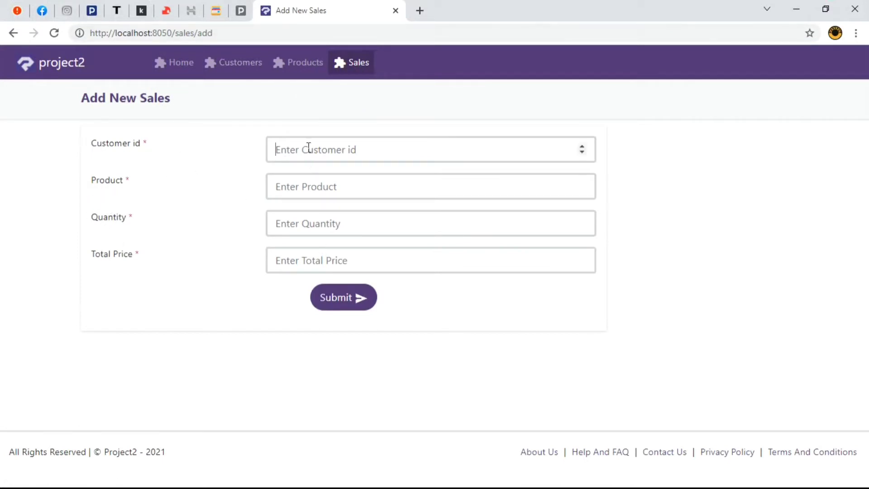
text(keyboard)
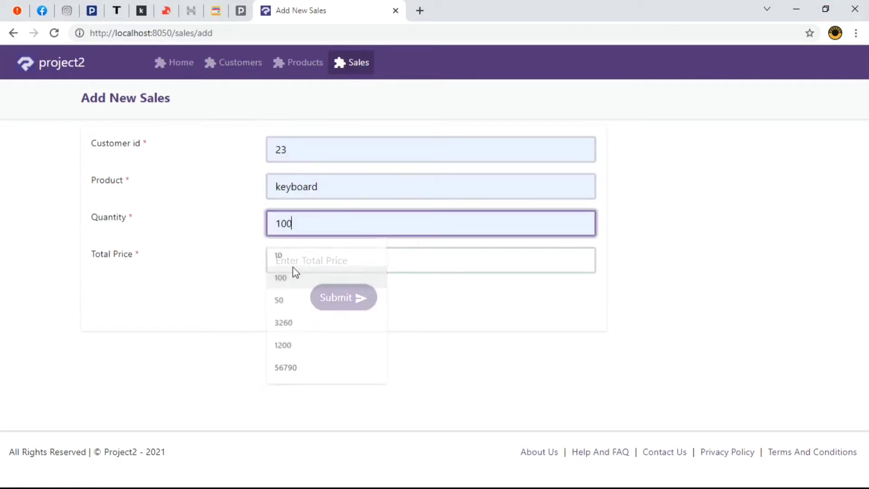
text(090909090909090988)
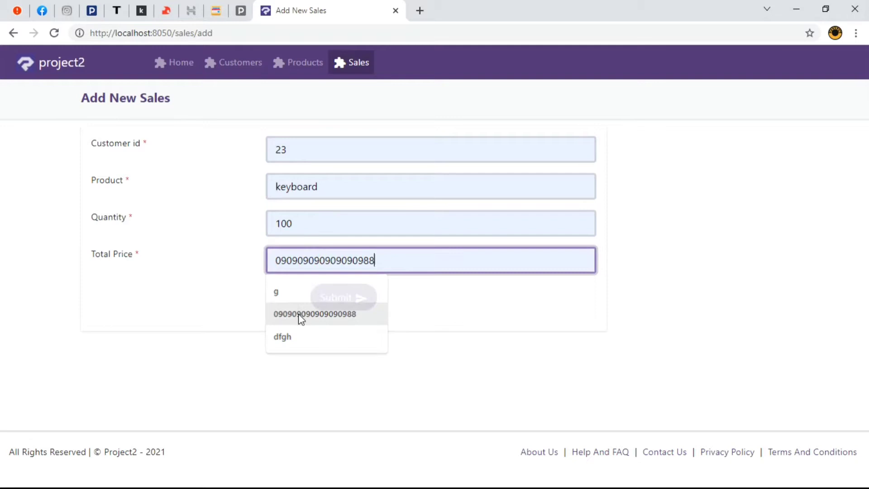
text(hxghdxhdxhdydyeyeueueeiieueyeh)
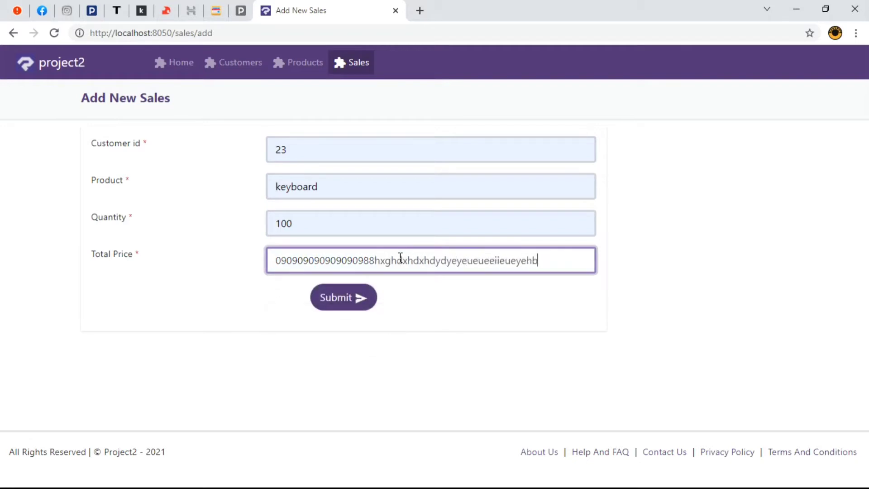
text(bdxbxhxhxbbxghye3738388373737)
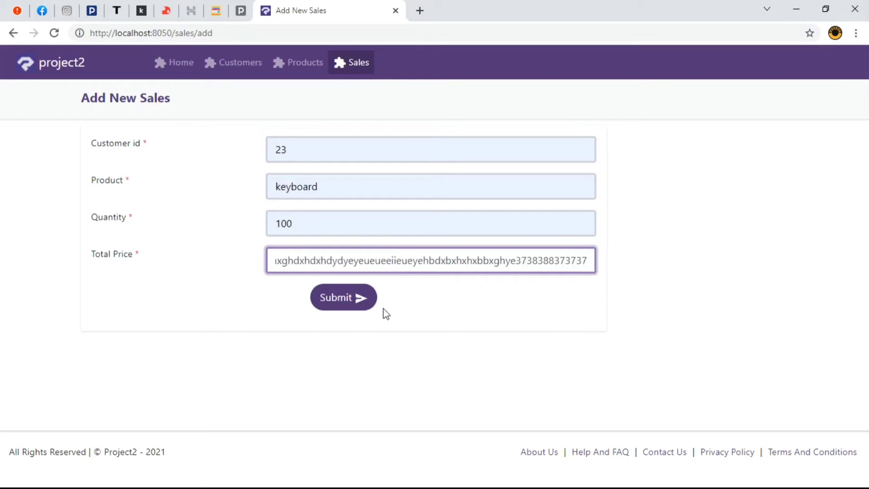
Step: Submit the new sale record and return to RadSystems Studio
click(343, 297)
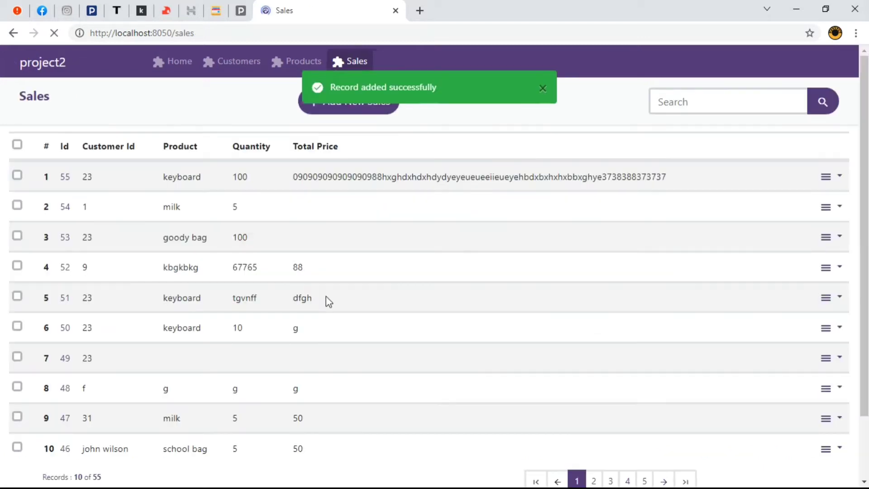
double_click(347, 179)
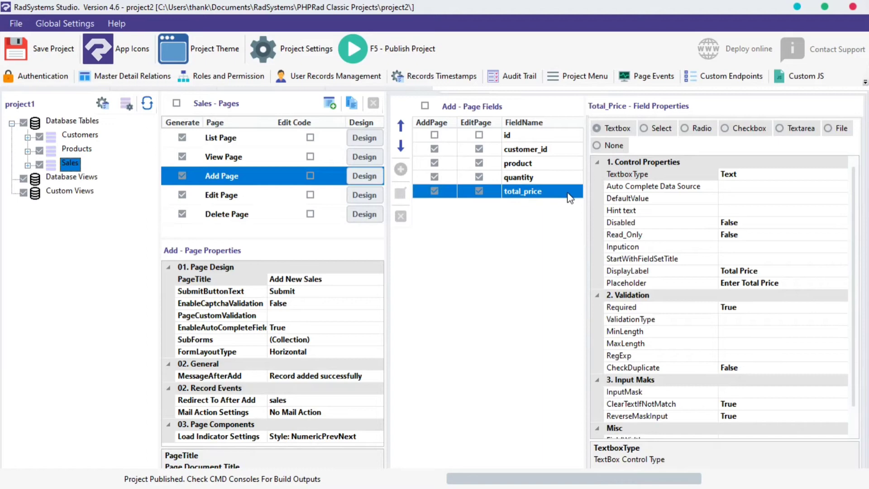
mouse_move(549, 209)
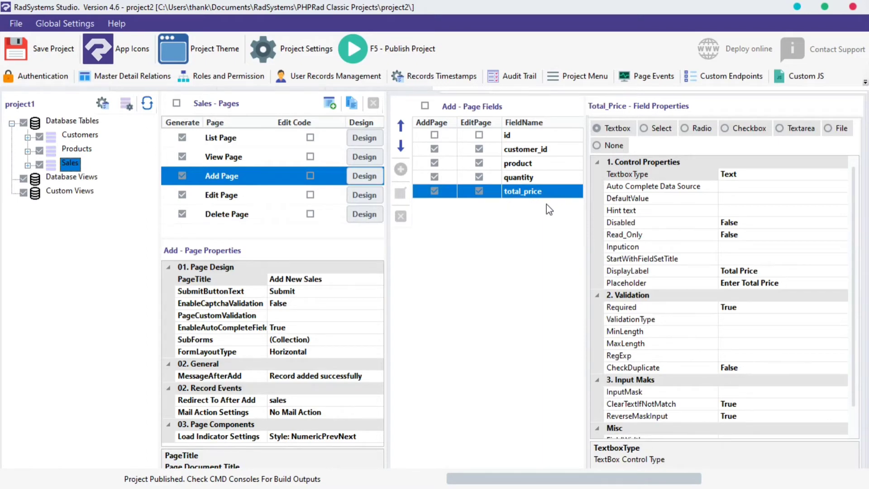
Step: Set total_price MaxLength to 5 and republish the project
click(624, 343)
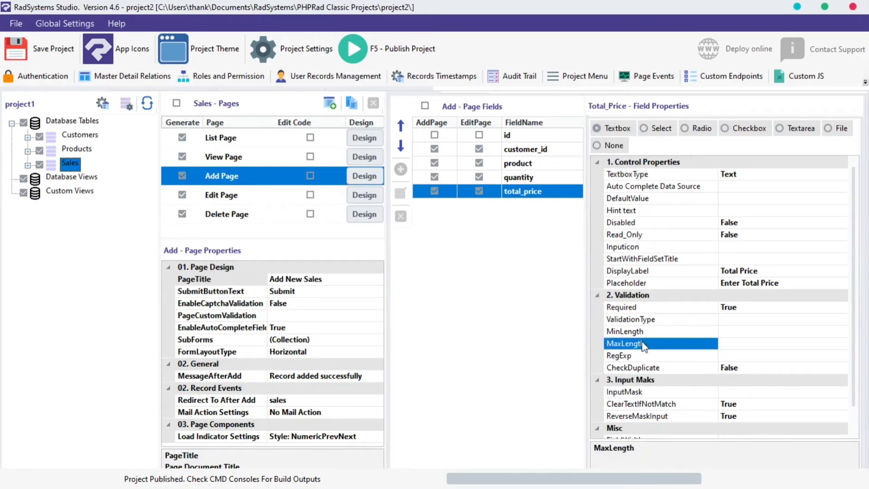
click(776, 344)
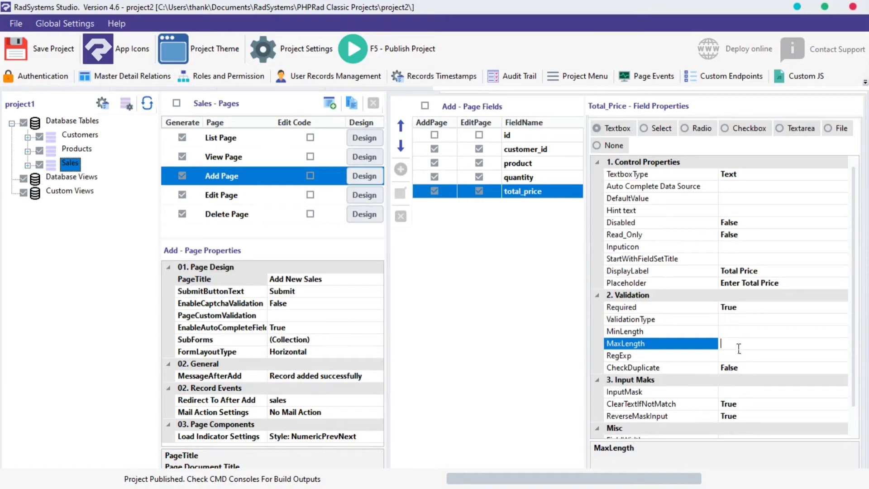
text(5)
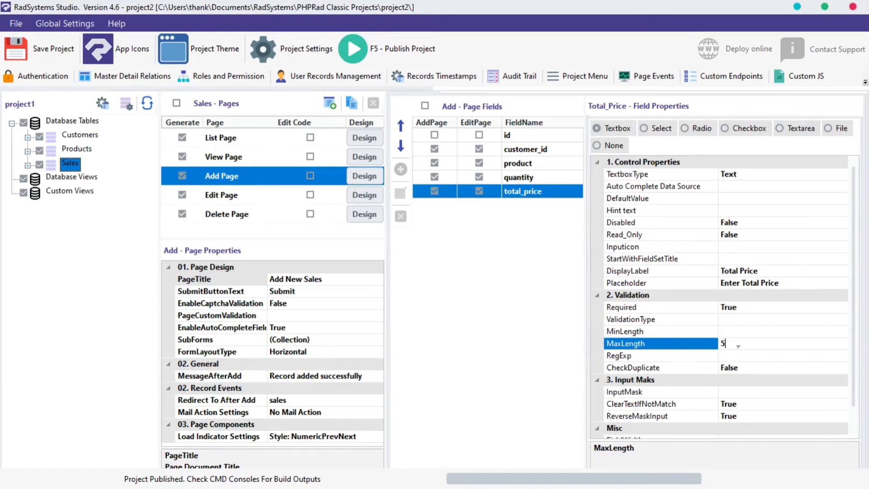
click(352, 49)
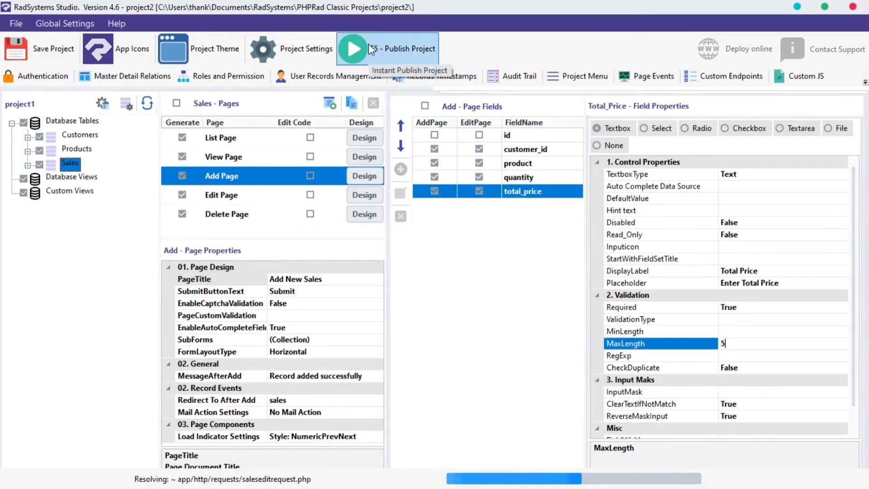
Step: Fill the reloaded add-sale form with keyboard and try 09090 as the total price
click(352, 49)
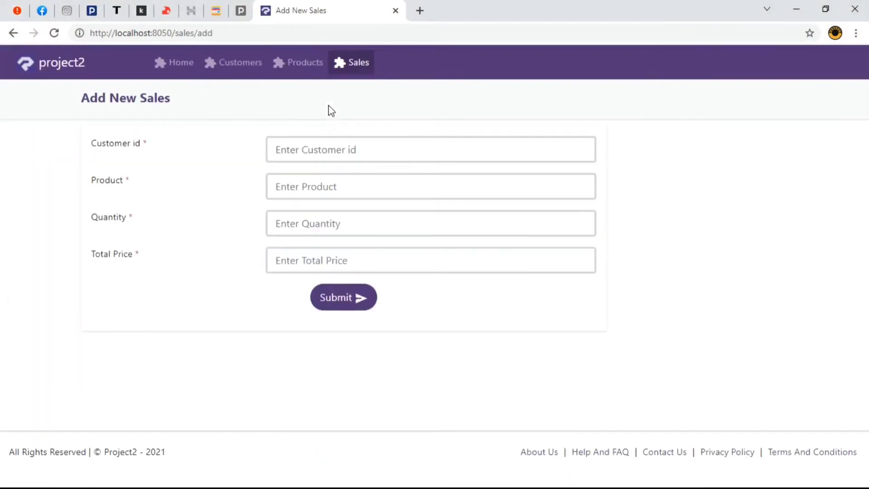
click(430, 149)
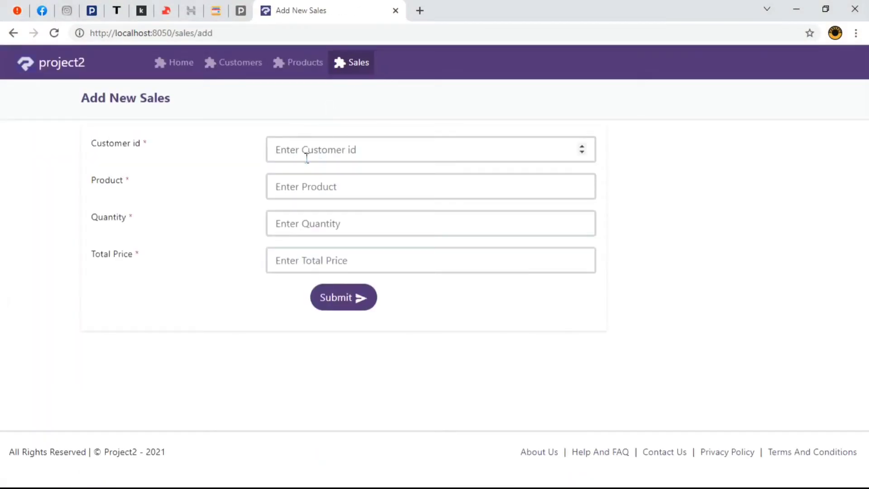
text(keyboard)
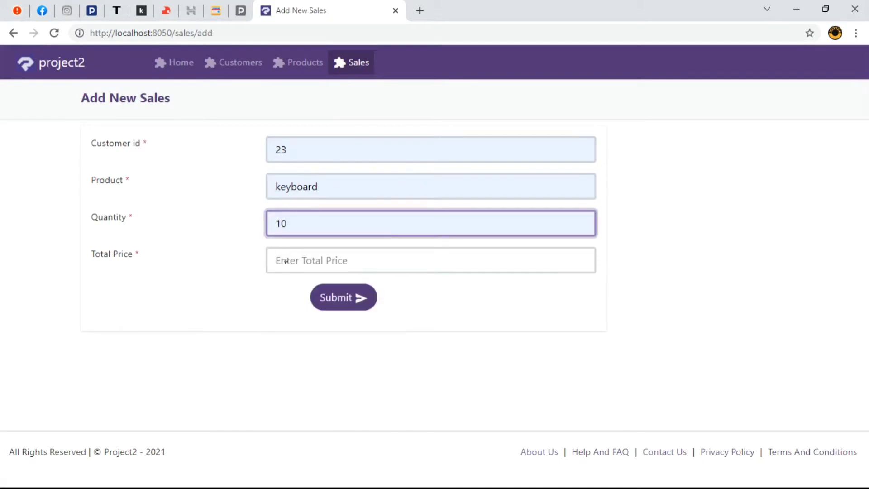
text(09090)
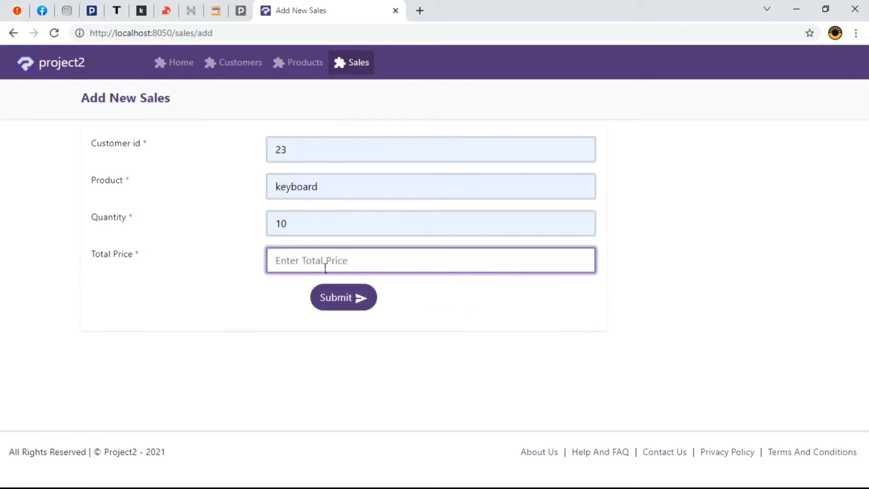
text(09090)
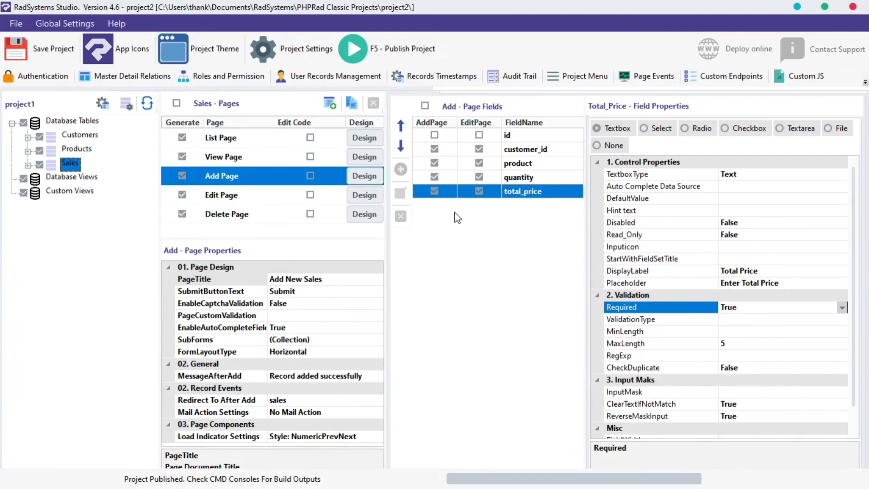
mouse_move(639, 336)
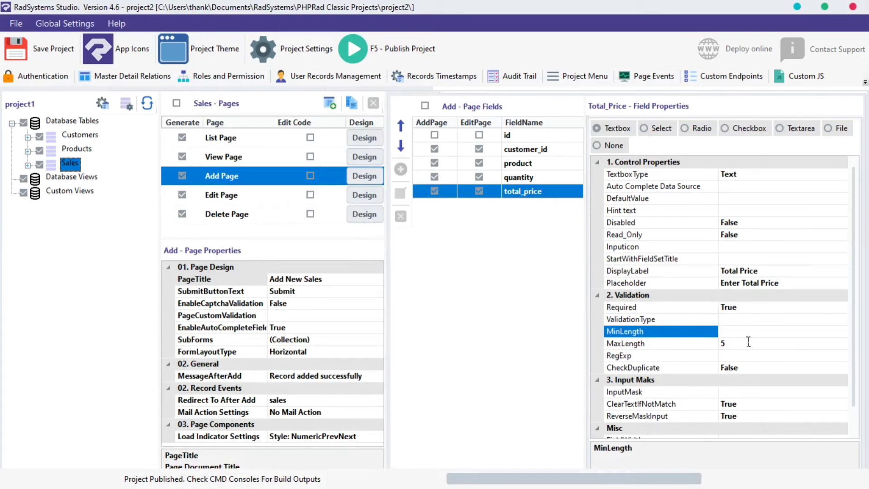
Step: Enter 2 as total_price's MinLength
text(2)
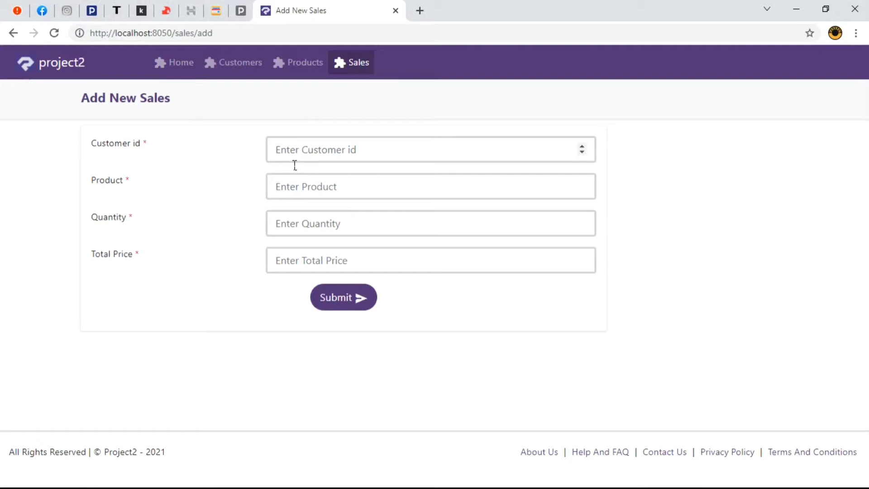
Step: Try submitting the sale with a single-digit total price of 2 to test the length rule
click(430, 186)
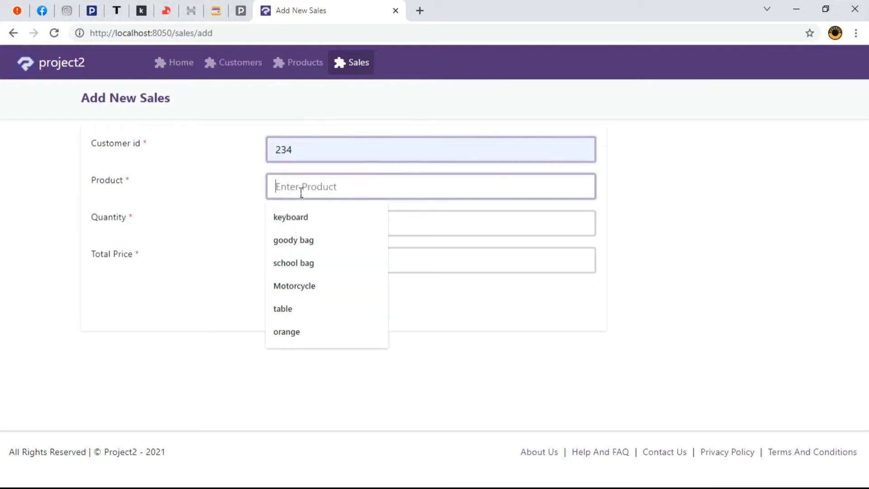
click(292, 240)
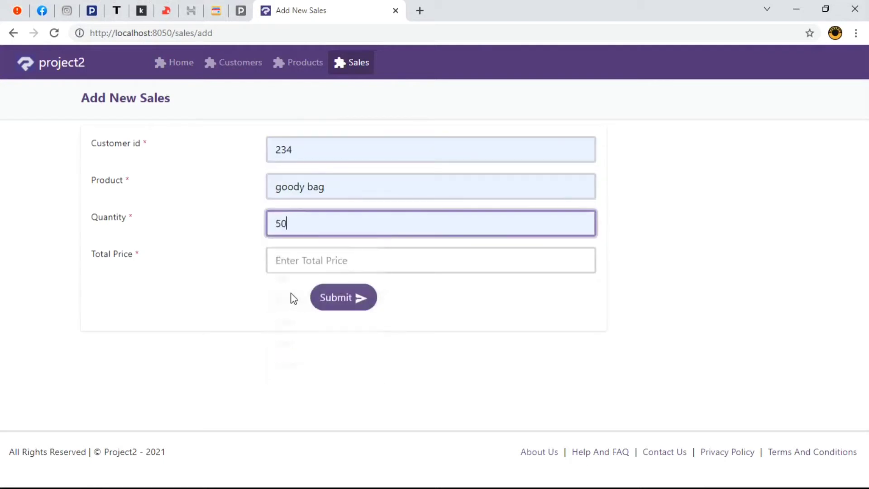
click(430, 260)
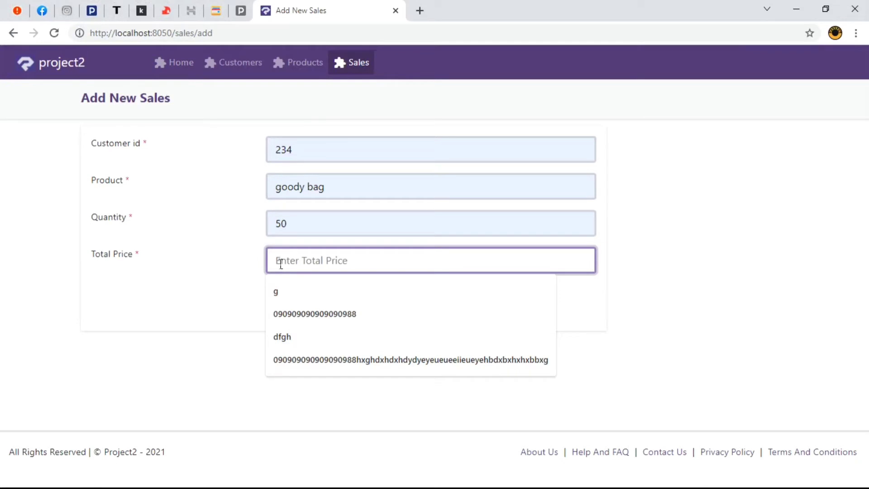
text(2)
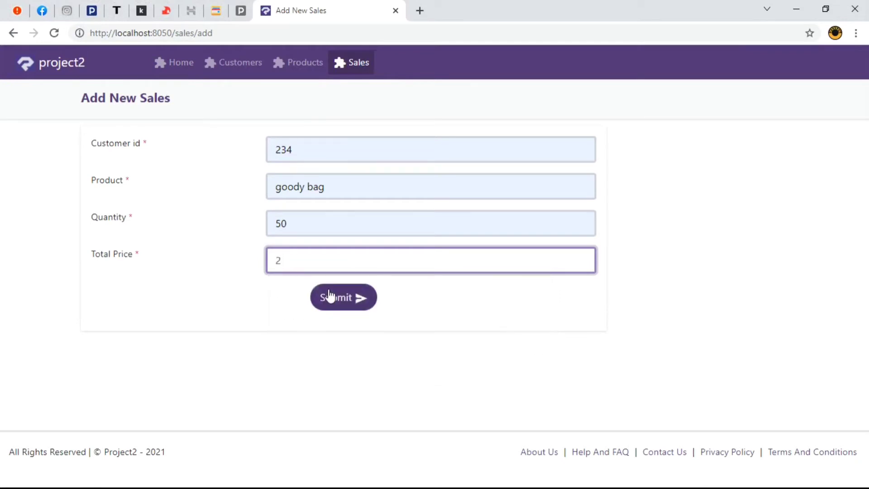
click(342, 297)
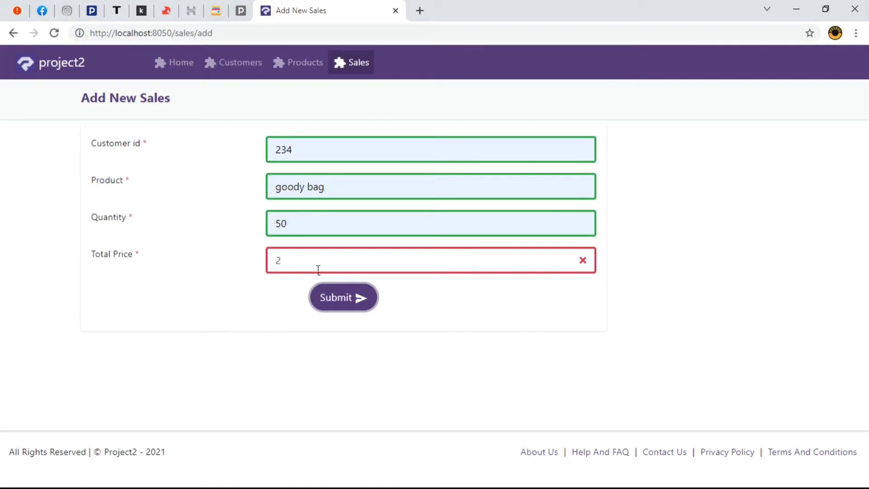
Step: Submit the goody bag sale with total price 34 and start adding another sale
text(34)
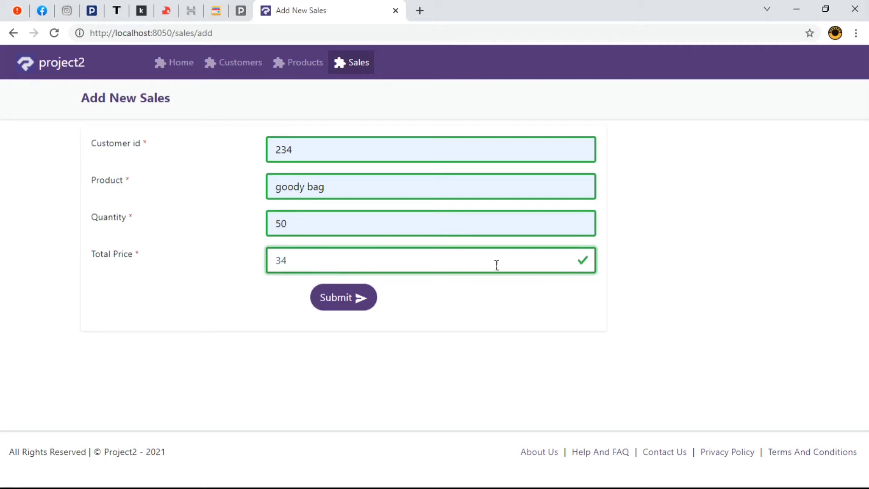
mouse_move(541, 273)
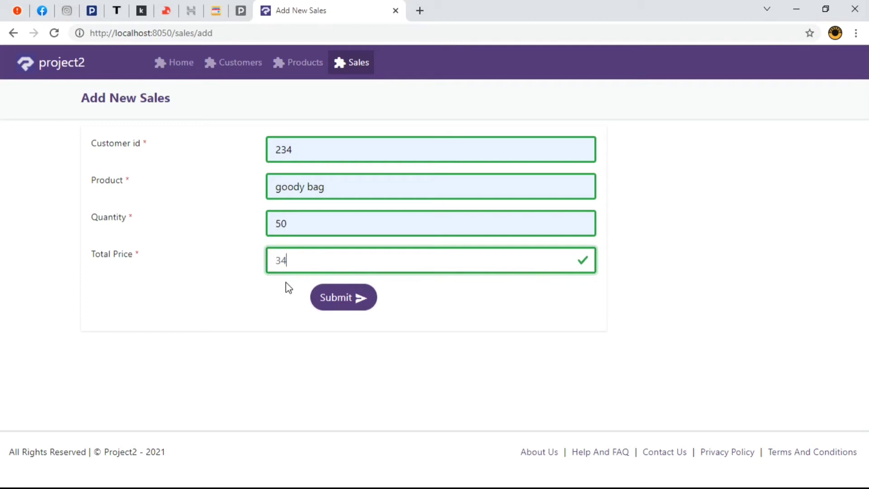
click(342, 297)
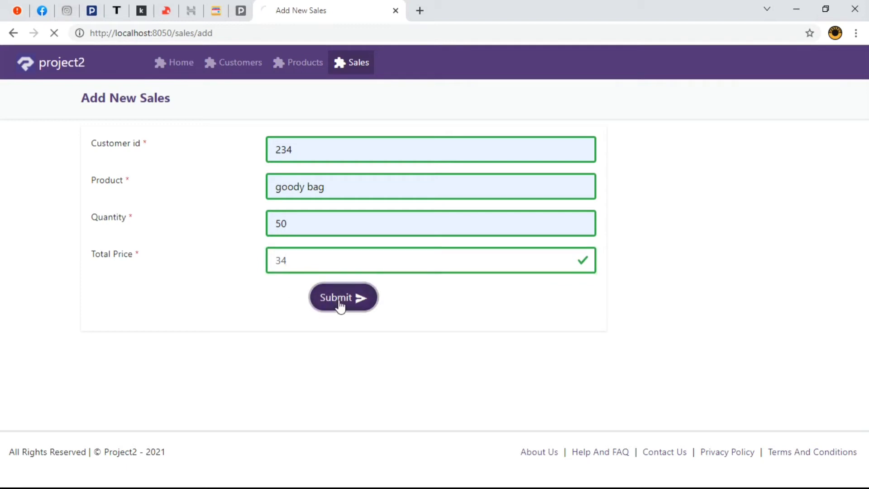
click(342, 298)
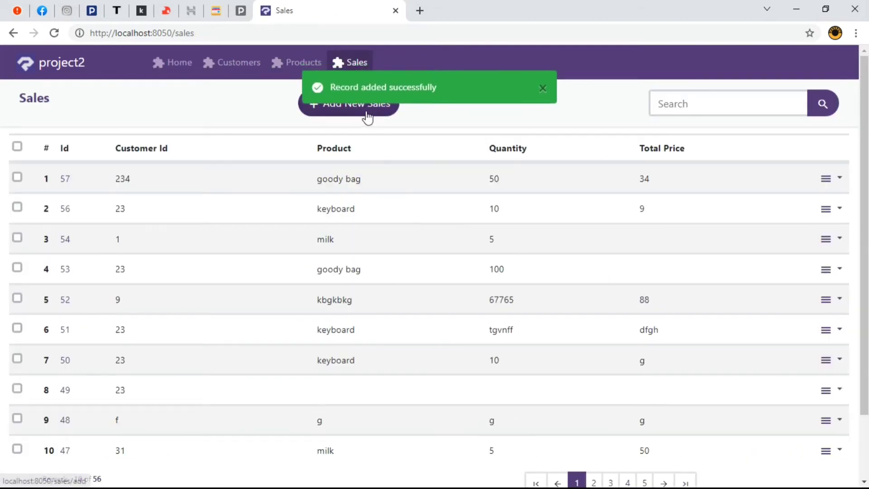
click(349, 103)
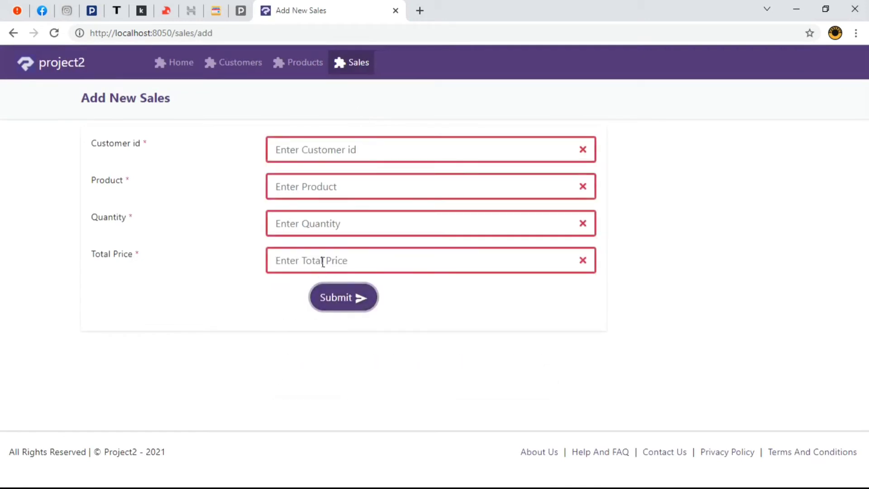
Step: Enter 12345 as the total price to check the MaxLength validation
text(12)
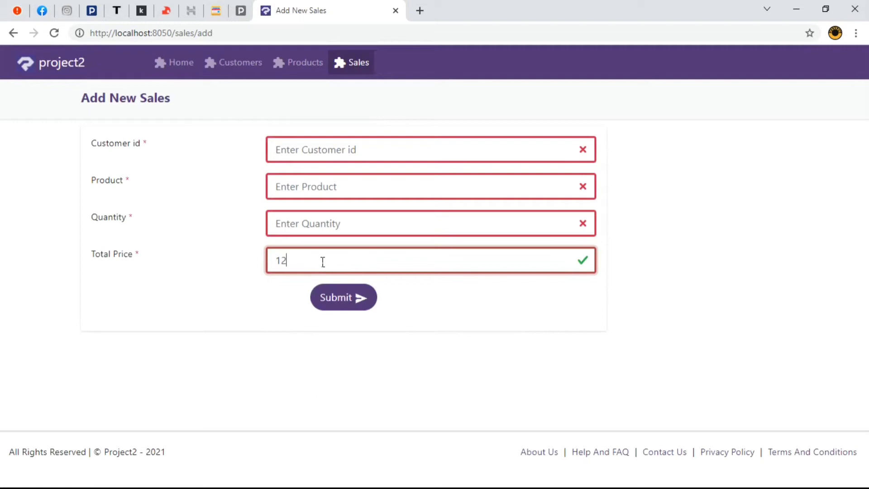
text(345)
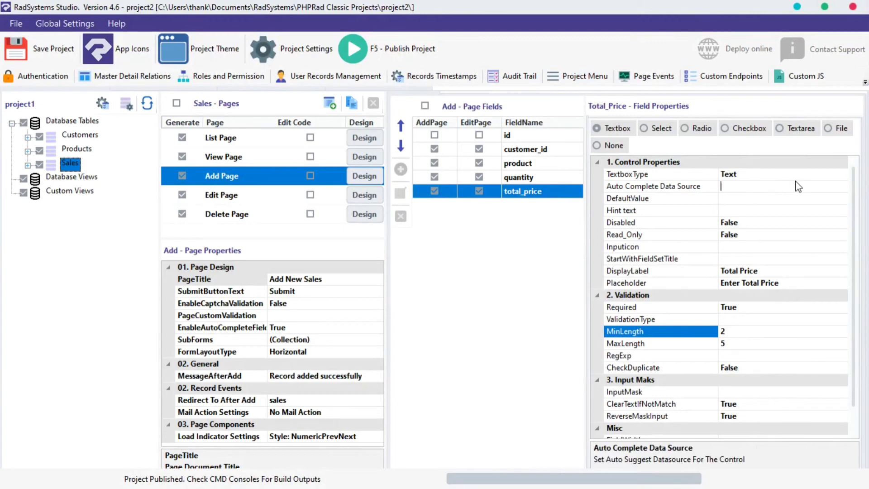
Step: Make total_price a Number input
click(626, 174)
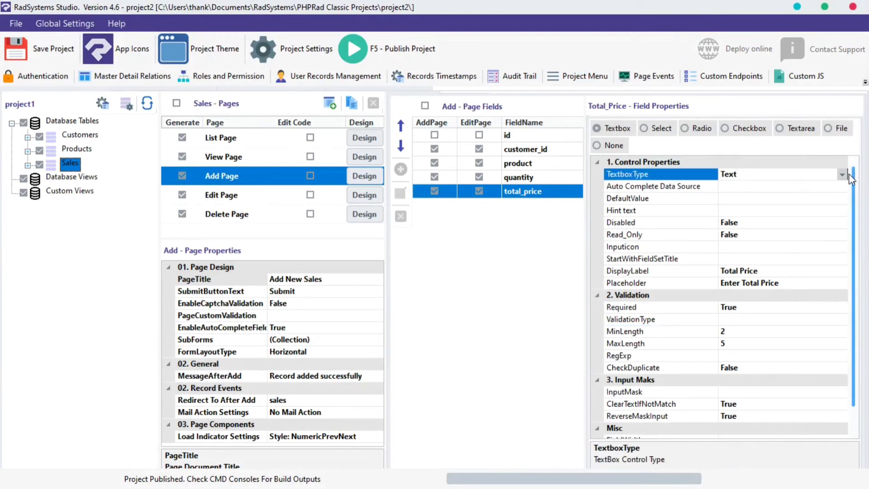
click(841, 174)
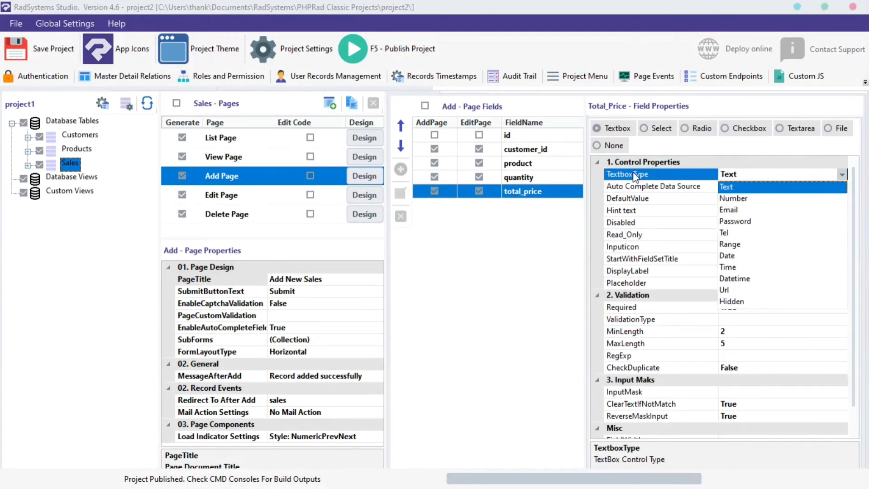
click(734, 199)
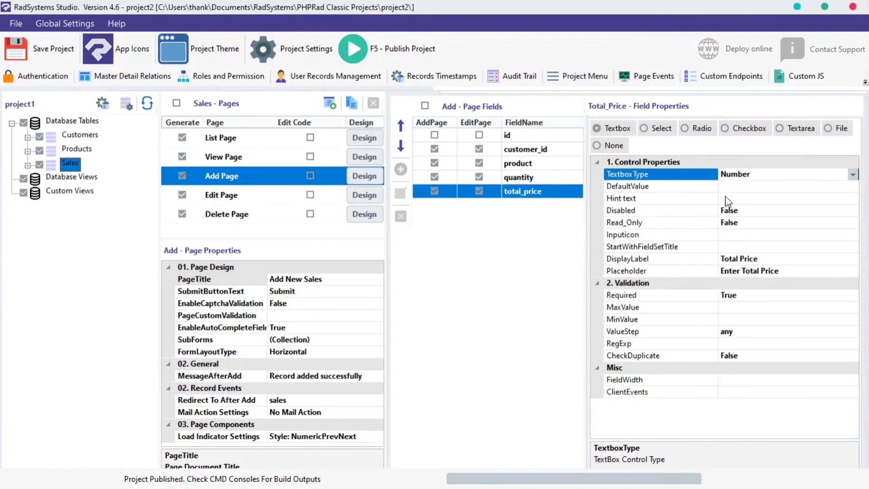
mouse_move(649, 287)
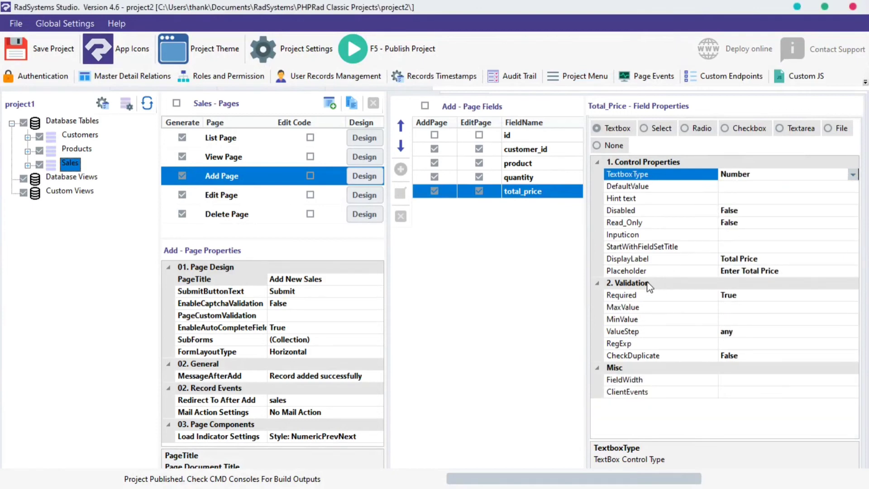
Step: Set total_price MaxValue to 100 and MinValue to 50
click(623, 307)
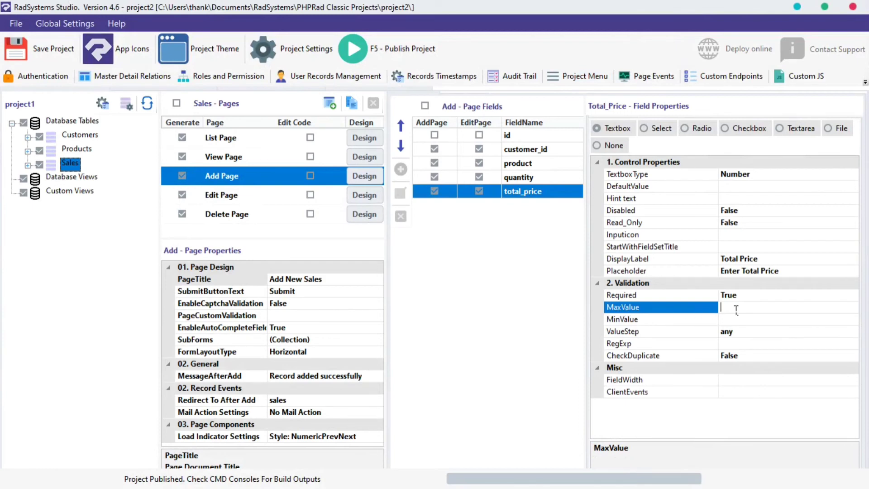
text(100)
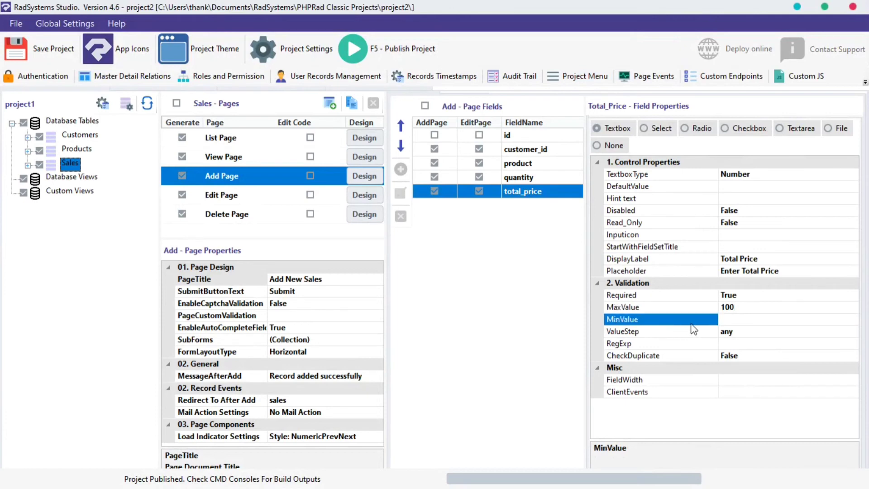
click(786, 318)
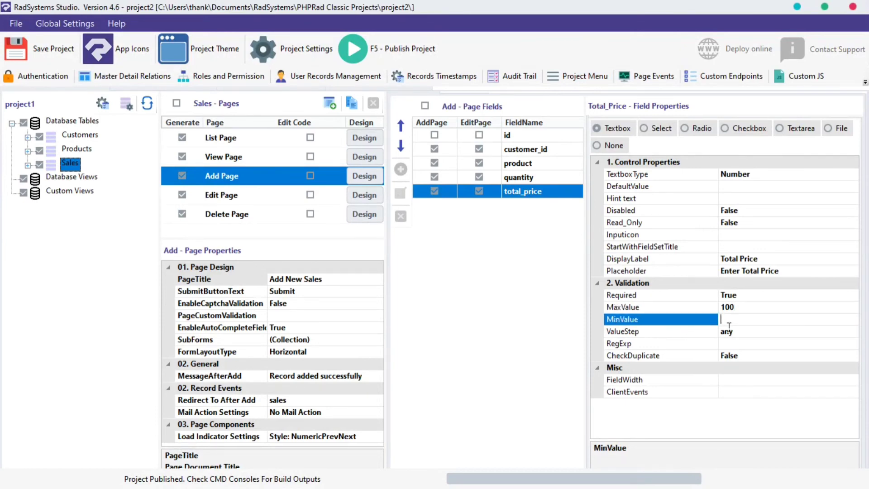
text(50)
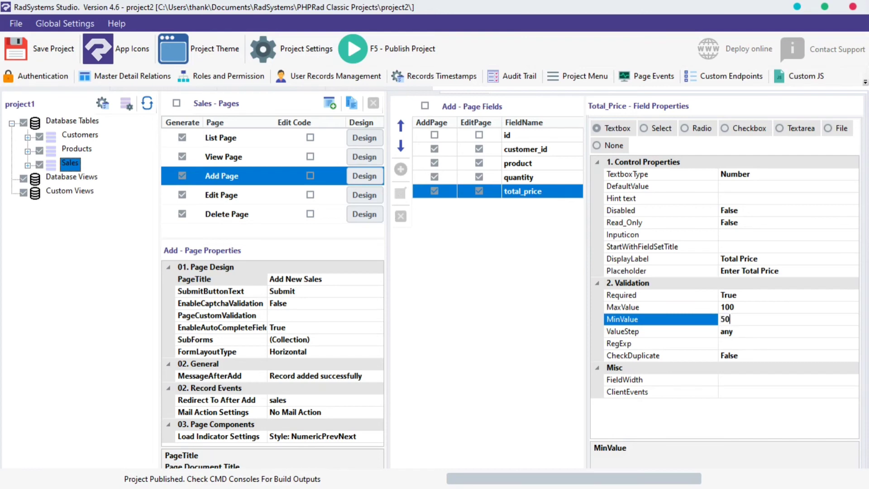
mouse_move(449, 129)
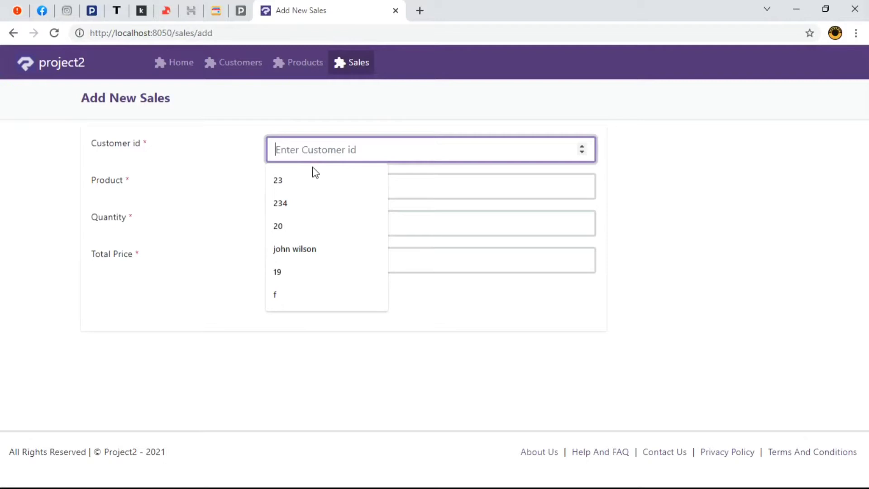
Step: Choose customer 23 and enter total price 30 (rejected), then replace it with 54 (accepted)
click(278, 180)
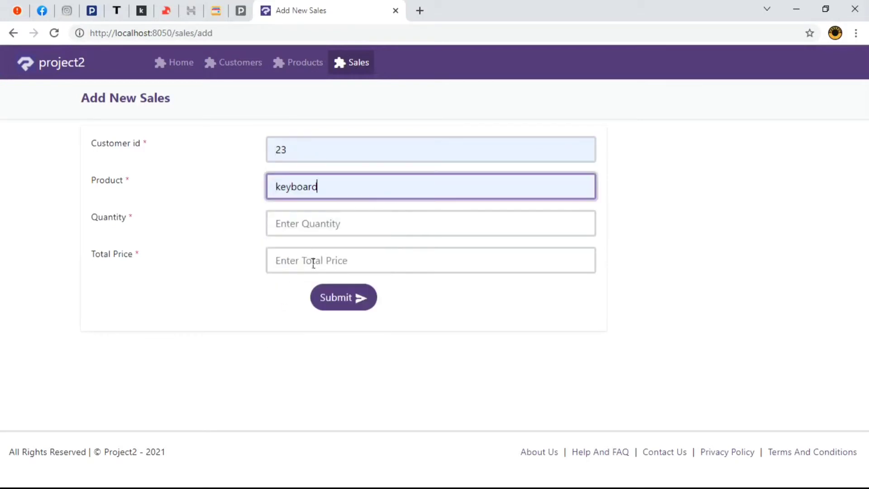
click(342, 297)
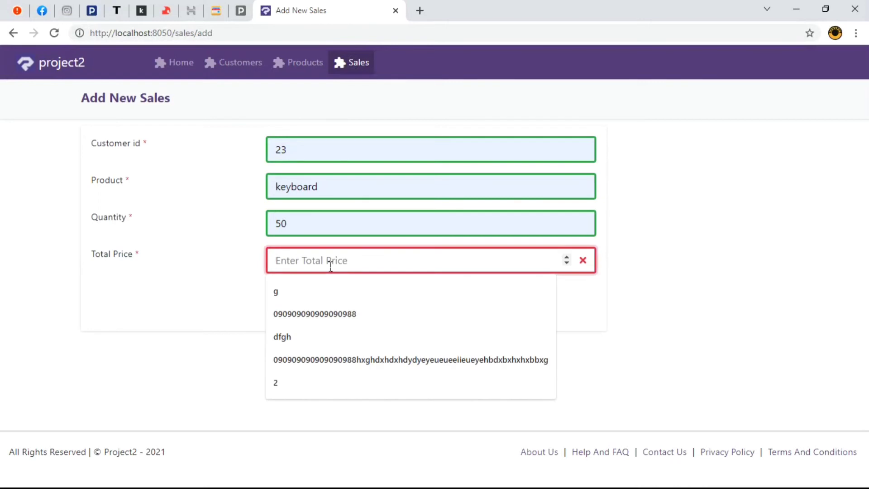
text(30)
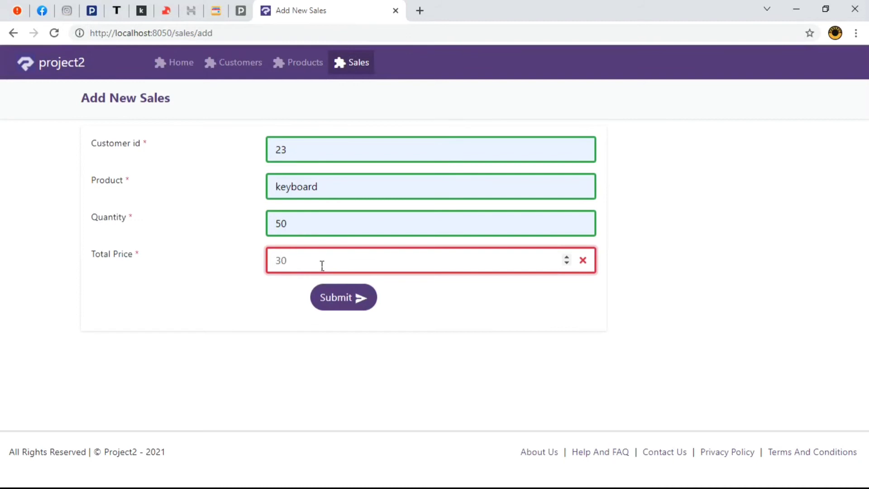
click(582, 260)
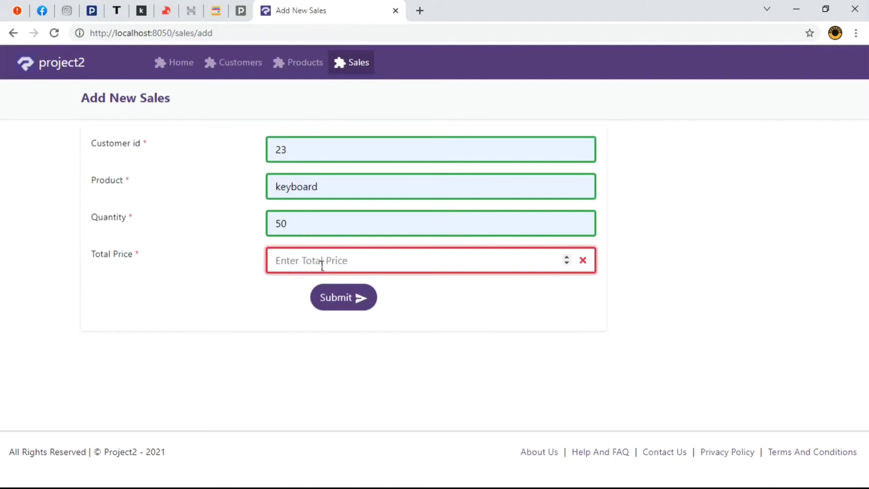
text(54)
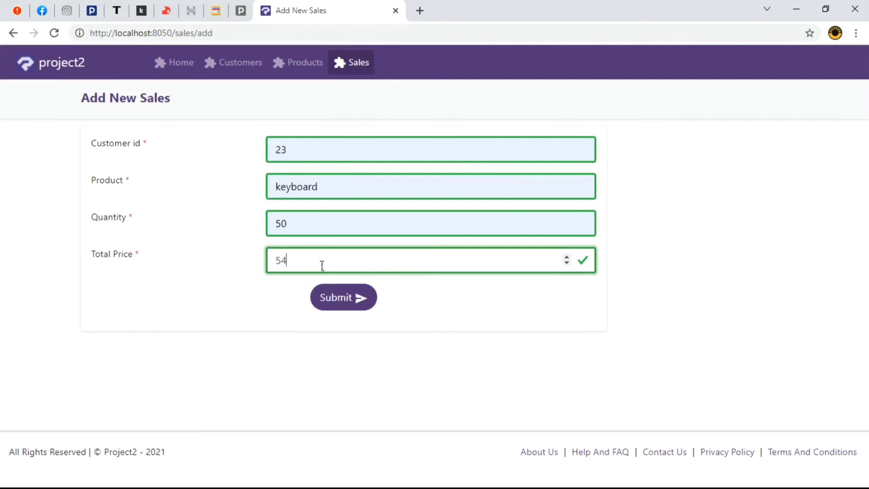
Step: Try total price 470 (rejected) and trim it back, watching the validation marks
key(Backspace)
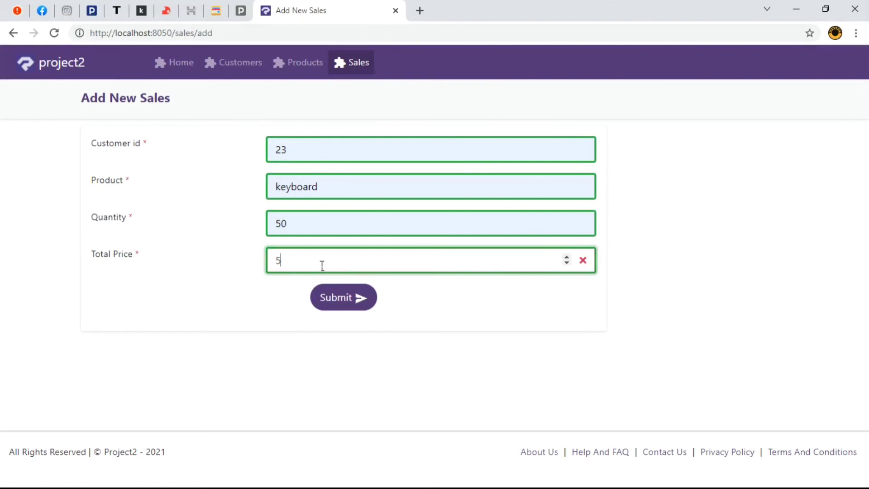
text(47)
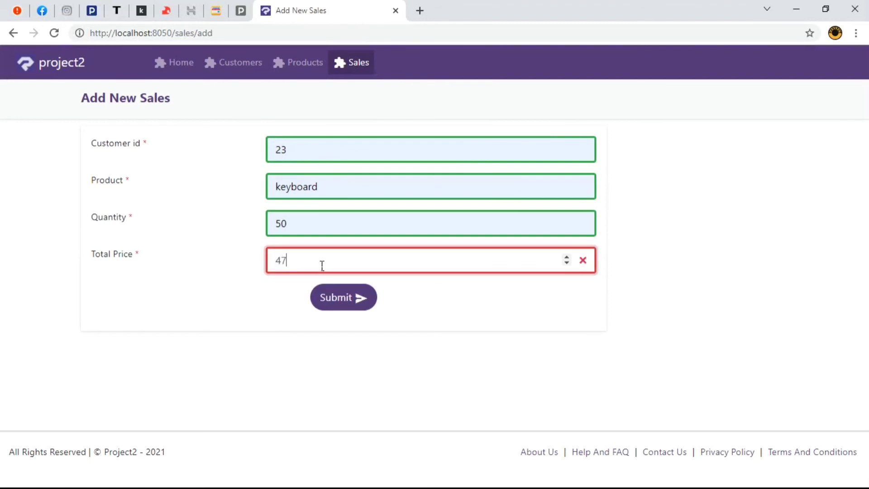
text(00)
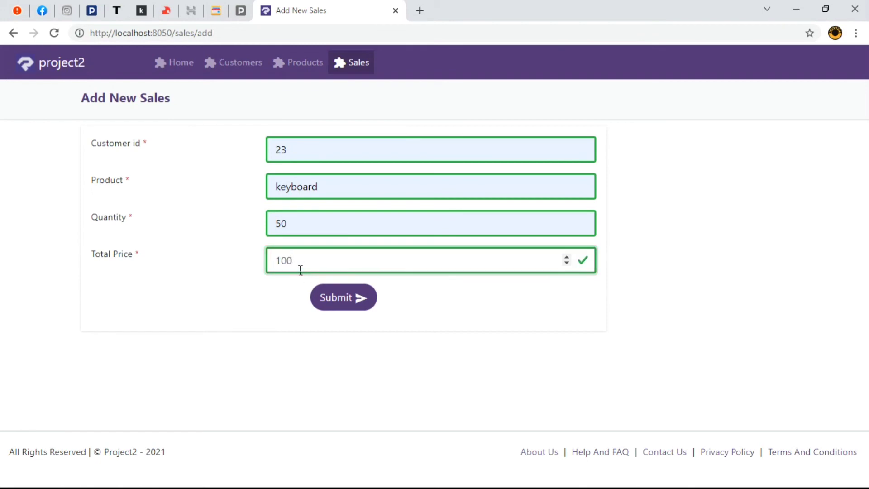
key(Backspace)
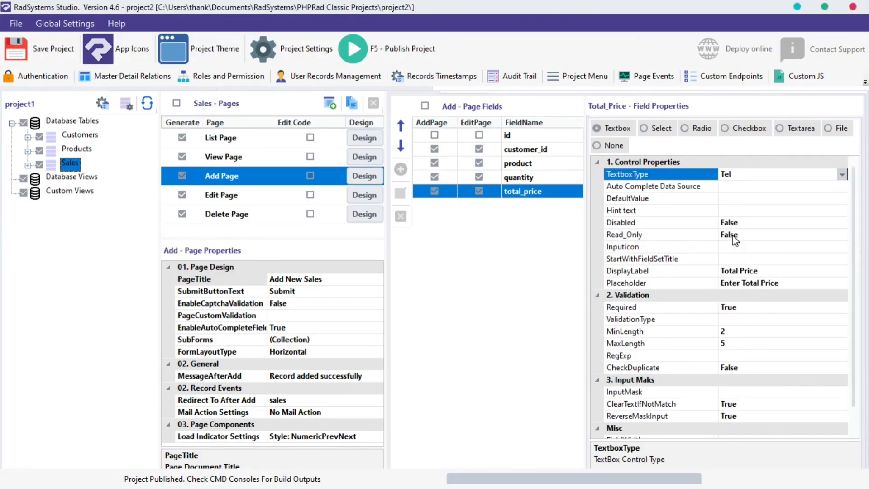
mouse_move(634, 335)
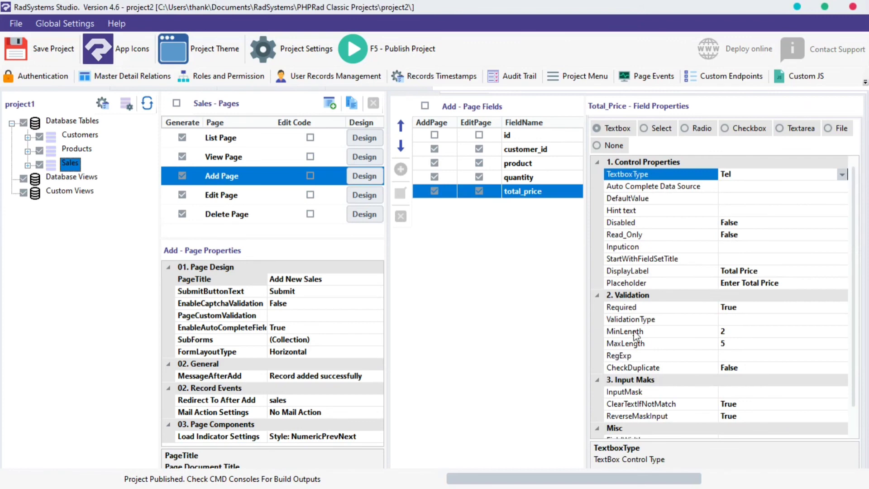
mouse_move(621, 351)
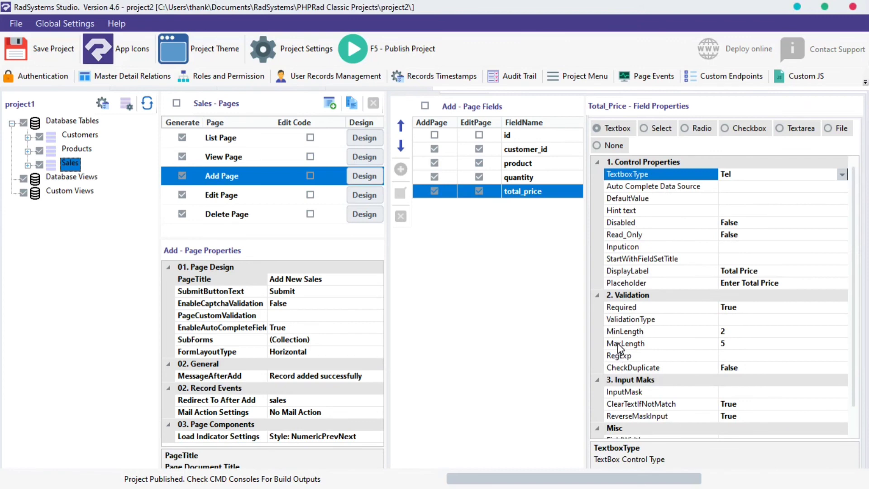
mouse_move(851, 184)
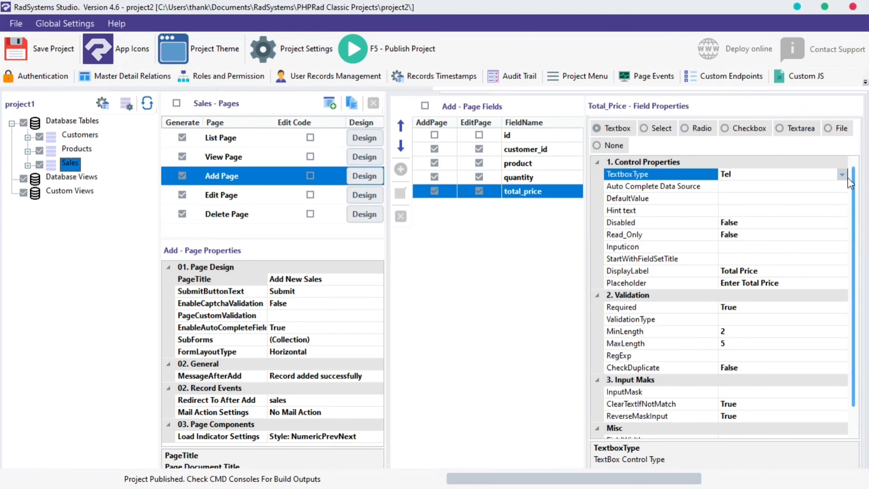